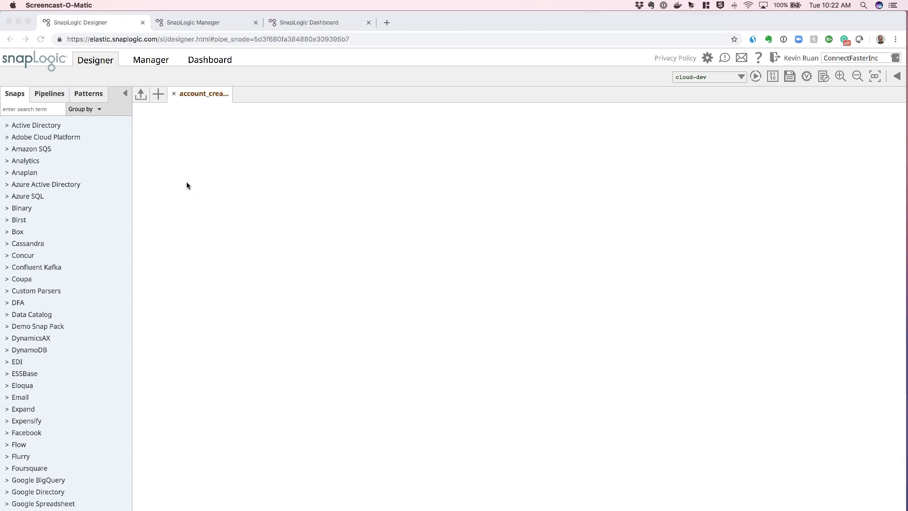
{"action": "mouse_move", "coordinate": [241, 197]}
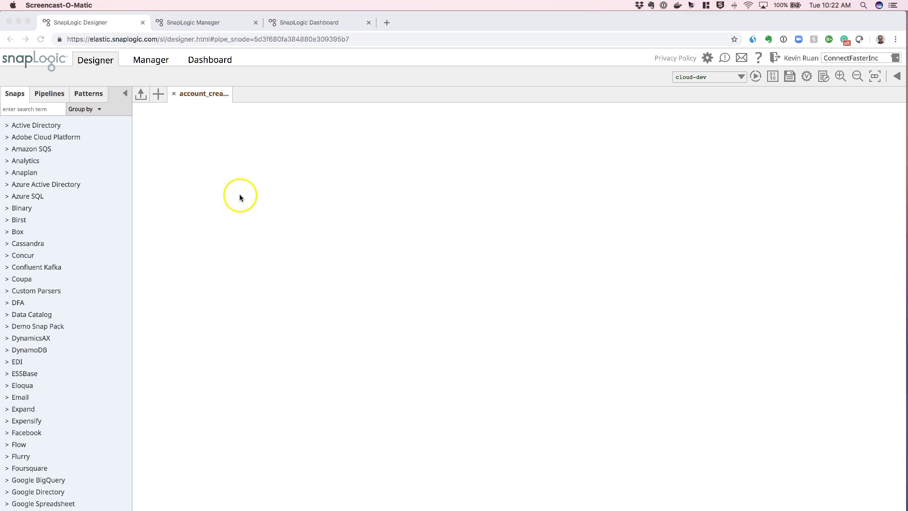
{"action": "mouse_move", "coordinate": [267, 242]}
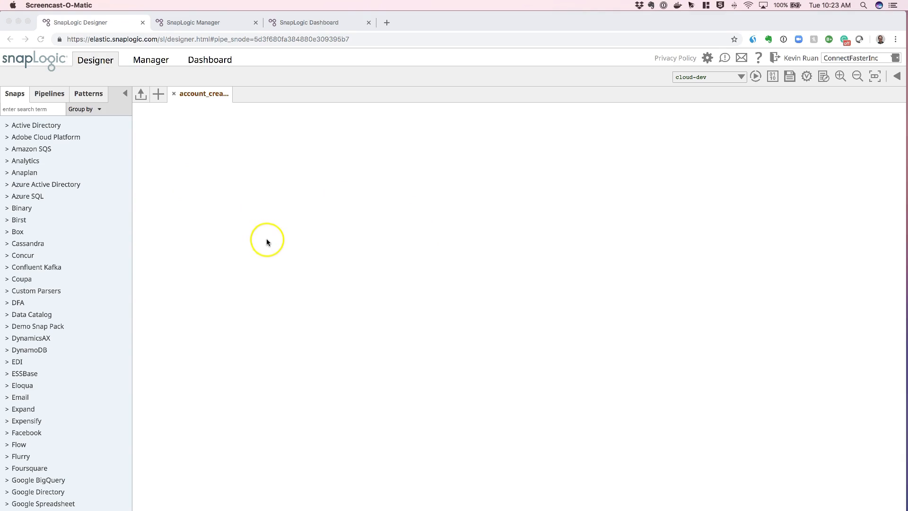
{"action": "mouse_move", "coordinate": [201, 209]}
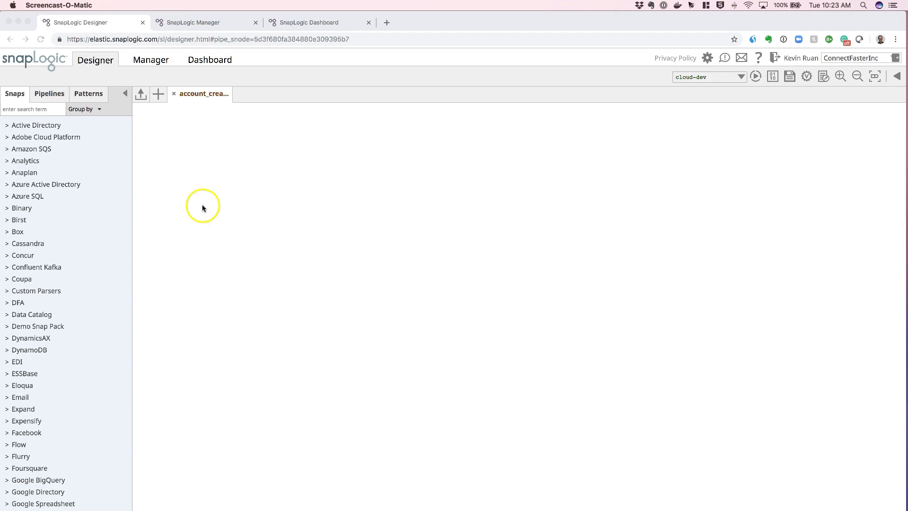
{"action": "mouse_move", "coordinate": [55, 120]}
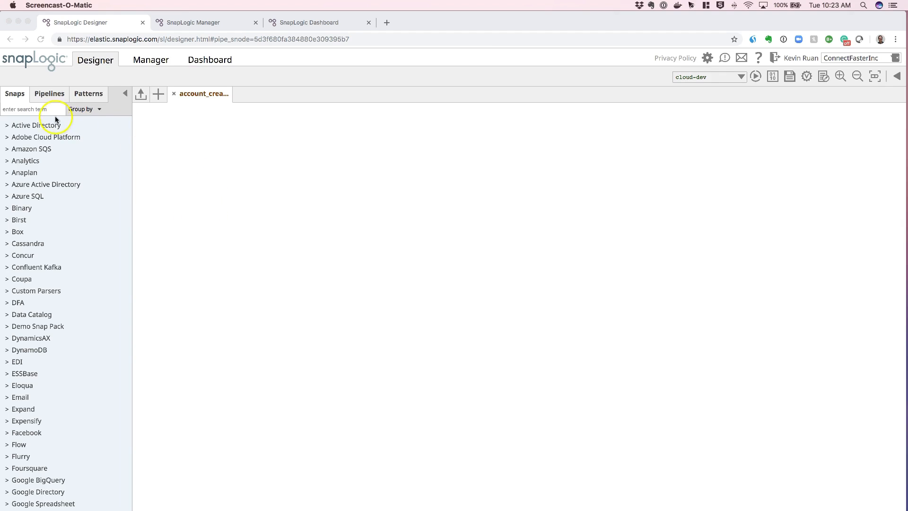
{"action": "mouse_move", "coordinate": [304, 286]}
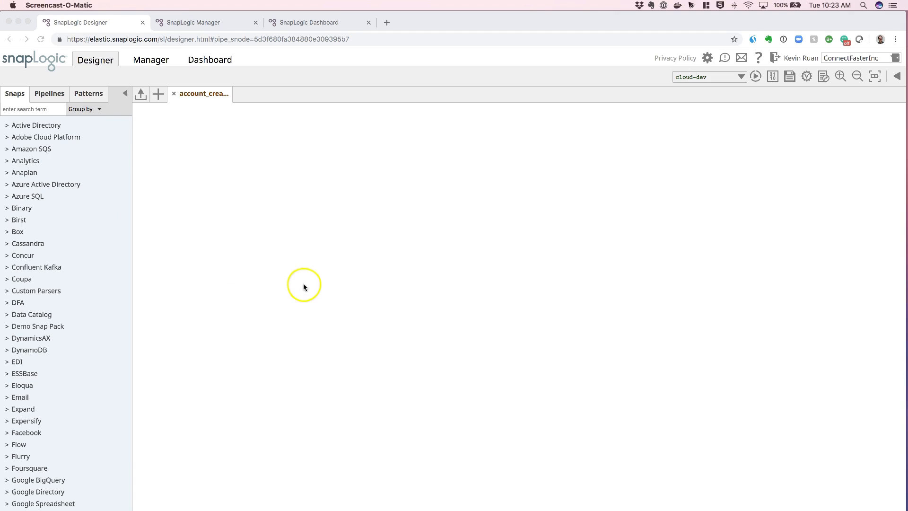
{"action": "mouse_move", "coordinate": [291, 236]}
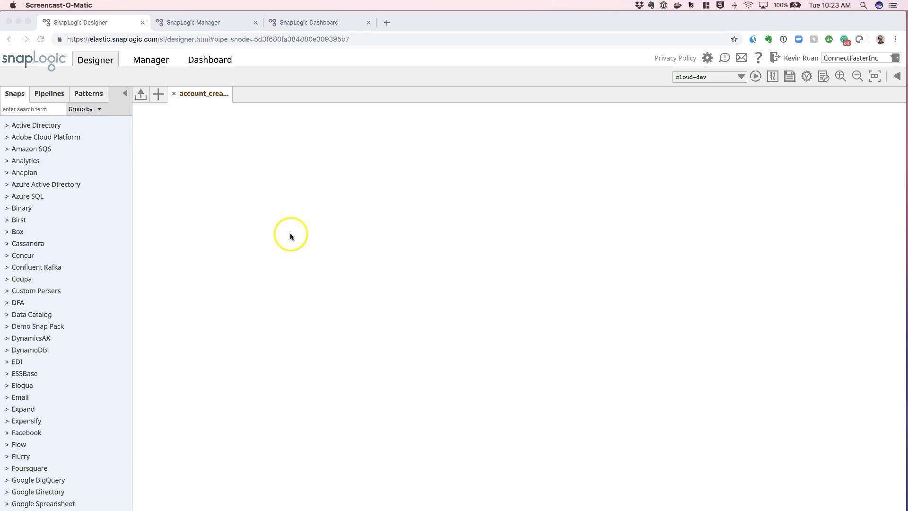
{"action": "mouse_move", "coordinate": [569, 99]}
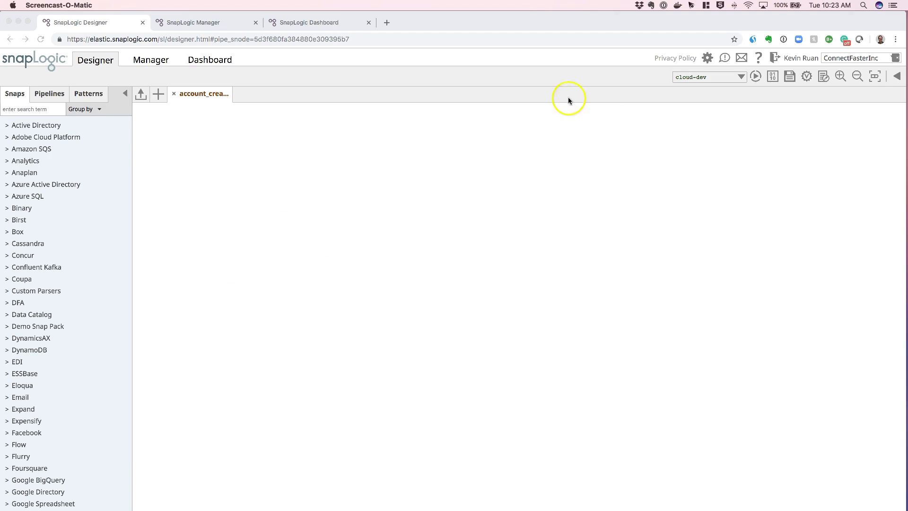
{"action": "mouse_move", "coordinate": [271, 296]}
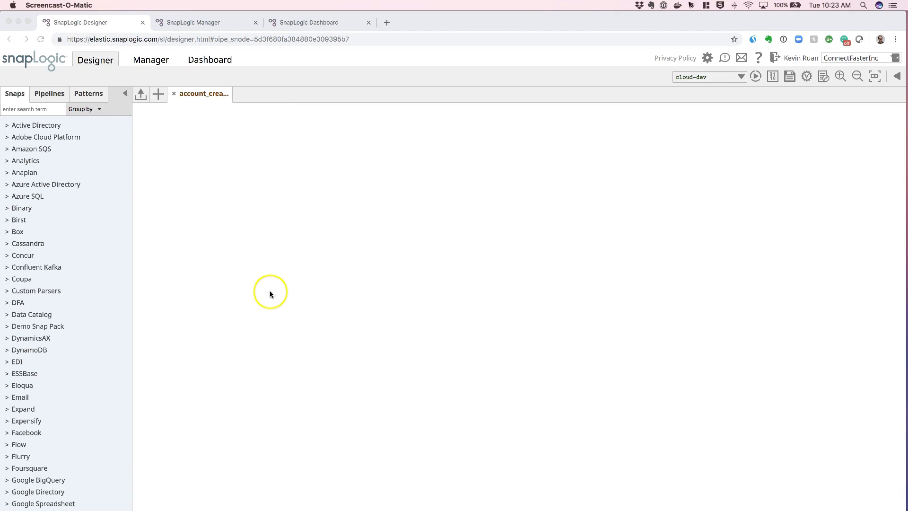
{"action": "mouse_move", "coordinate": [448, 325]}
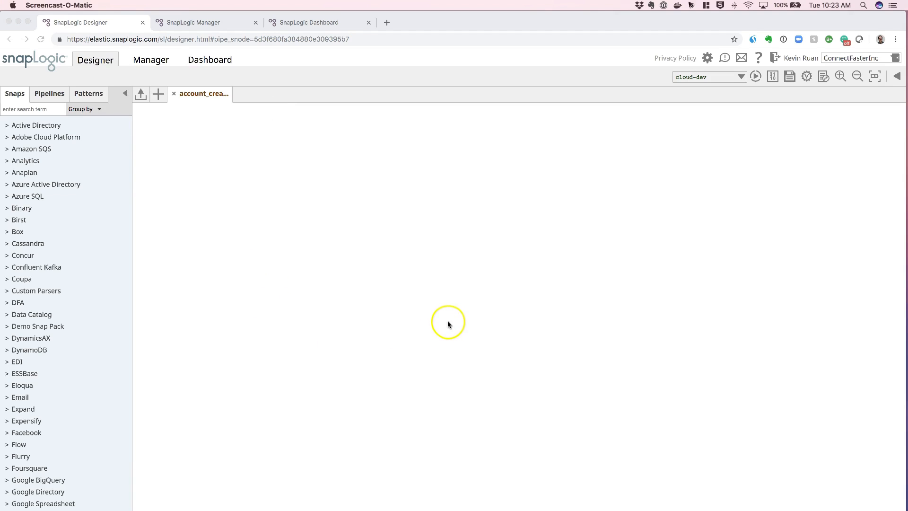
{"action": "mouse_move", "coordinate": [451, 325]}
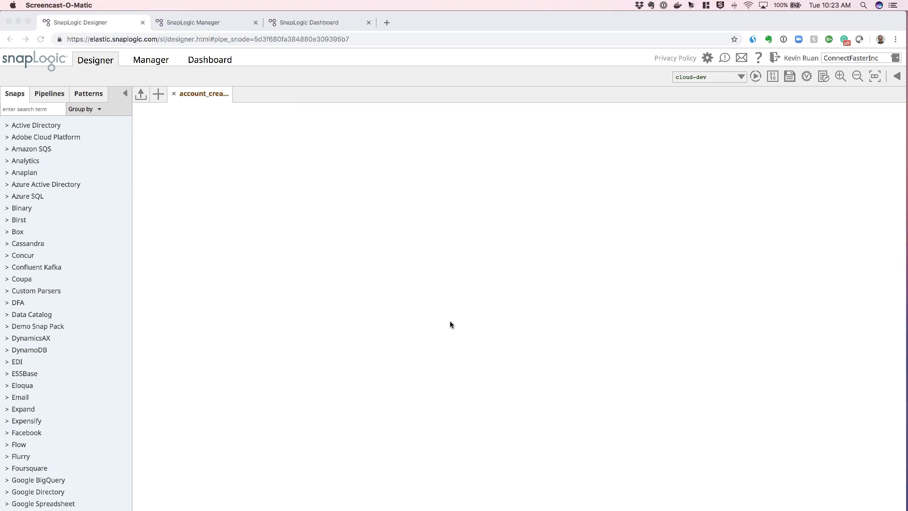
{"action": "mouse_move", "coordinate": [219, 52]}
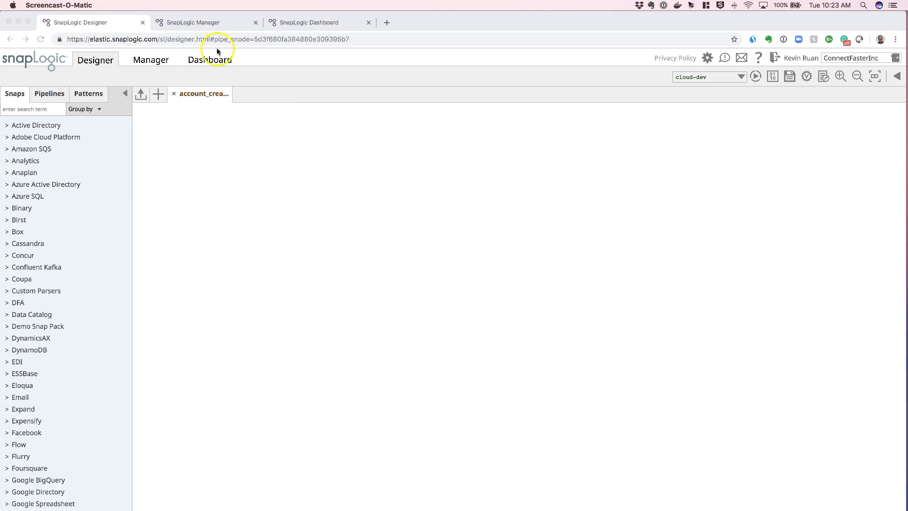
{"action": "mouse_move", "coordinate": [37, 134]}
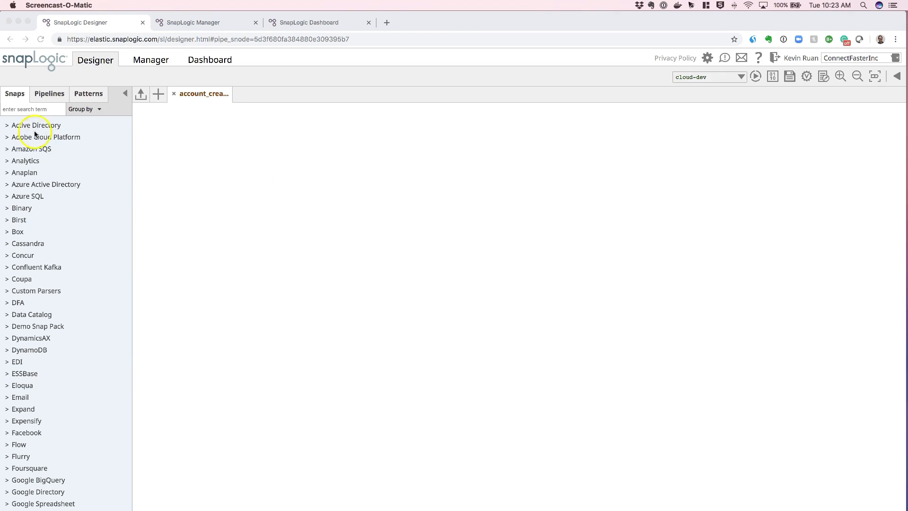
Search the snap catalog for 'Redshift' to find the Redshift - Select snap.
{"action": "left_click", "coordinate": [33, 109]}
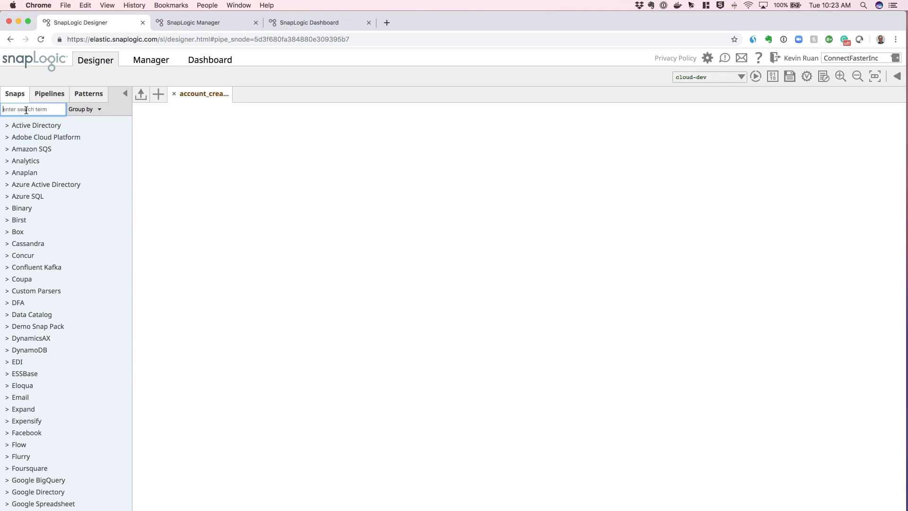
{"action": "type", "text": "Red"}
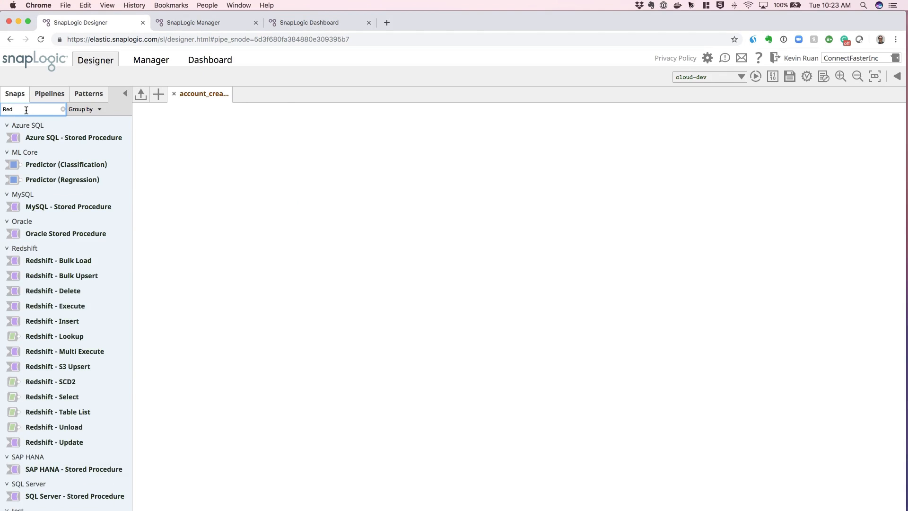
{"action": "type", "text": "shift"}
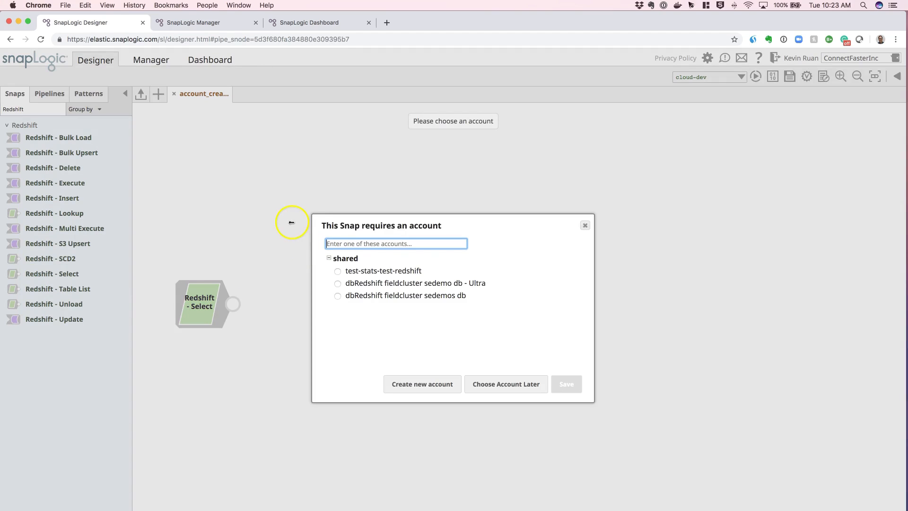
{"action": "mouse_move", "coordinate": [420, 313]}
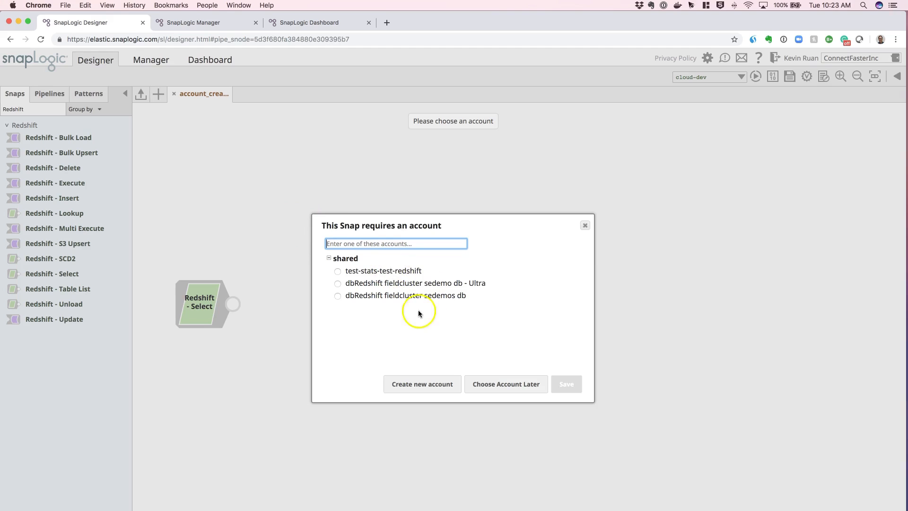
{"action": "mouse_move", "coordinate": [424, 349]}
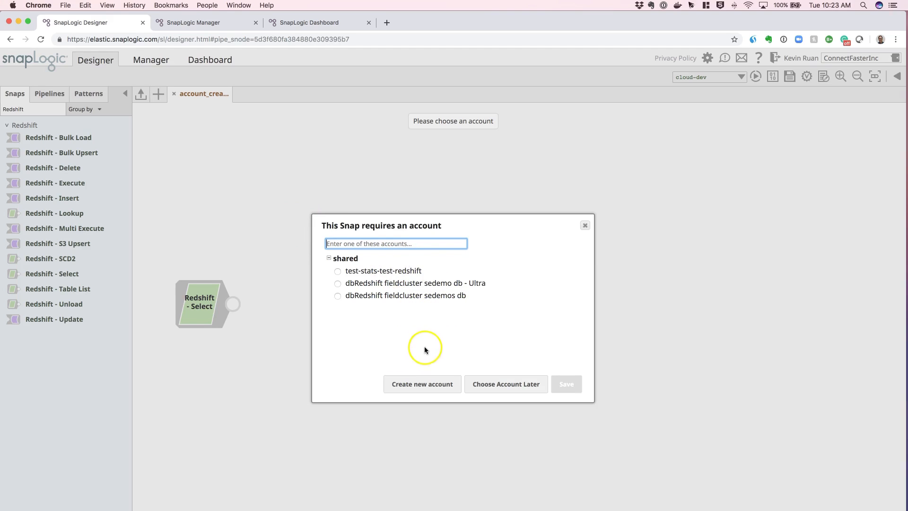
{"action": "mouse_move", "coordinate": [434, 374]}
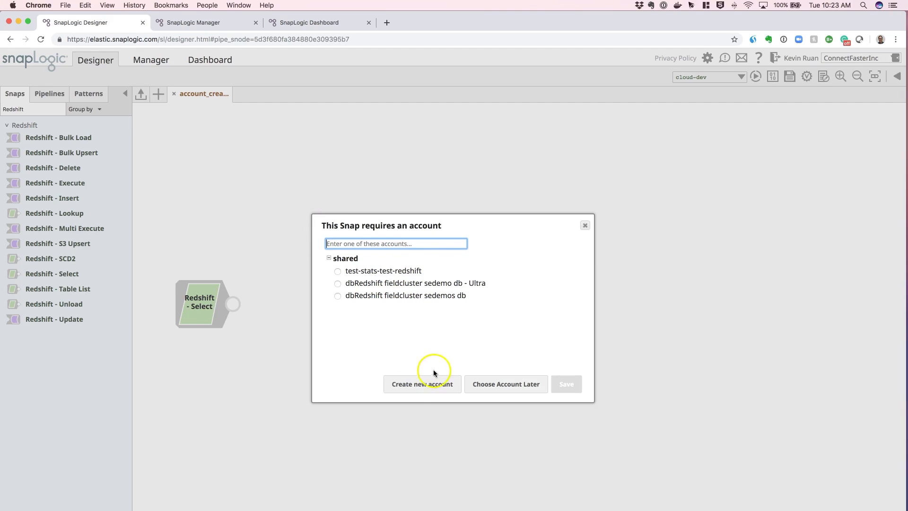
Create a new Redshift Account in the personal shared location.
{"action": "left_click", "coordinate": [422, 384]}
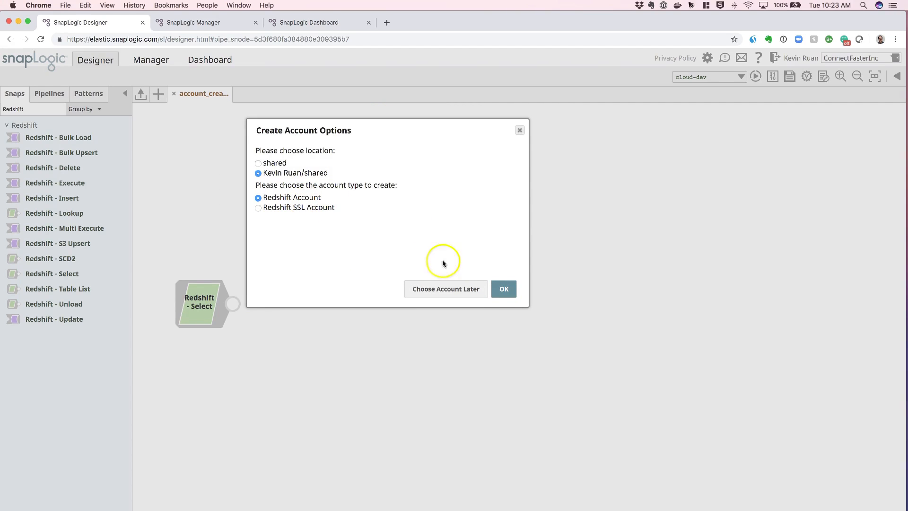
{"action": "left_click", "coordinate": [504, 289]}
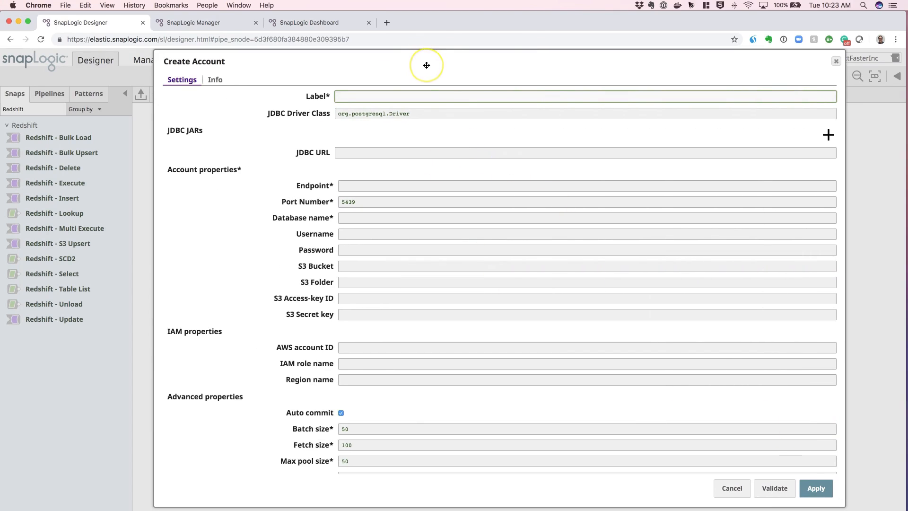
{"action": "mouse_move", "coordinate": [426, 64]}
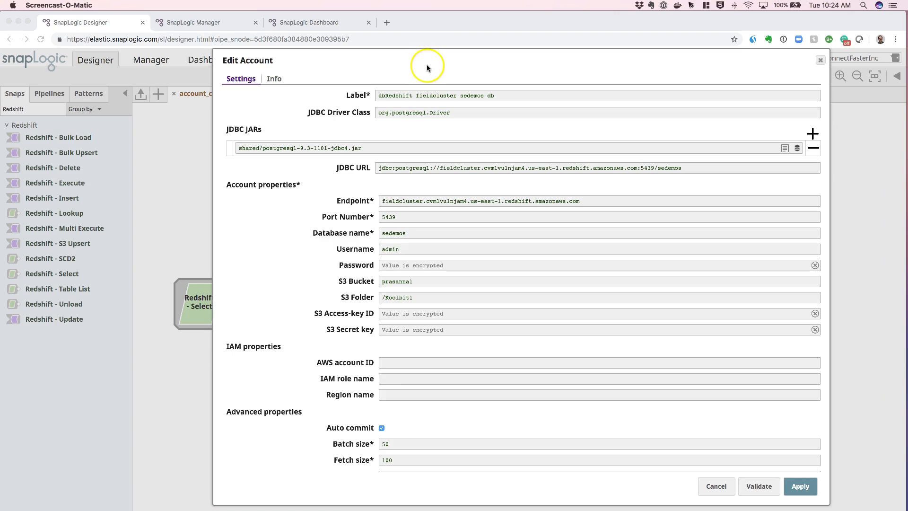
{"action": "mouse_move", "coordinate": [501, 100]}
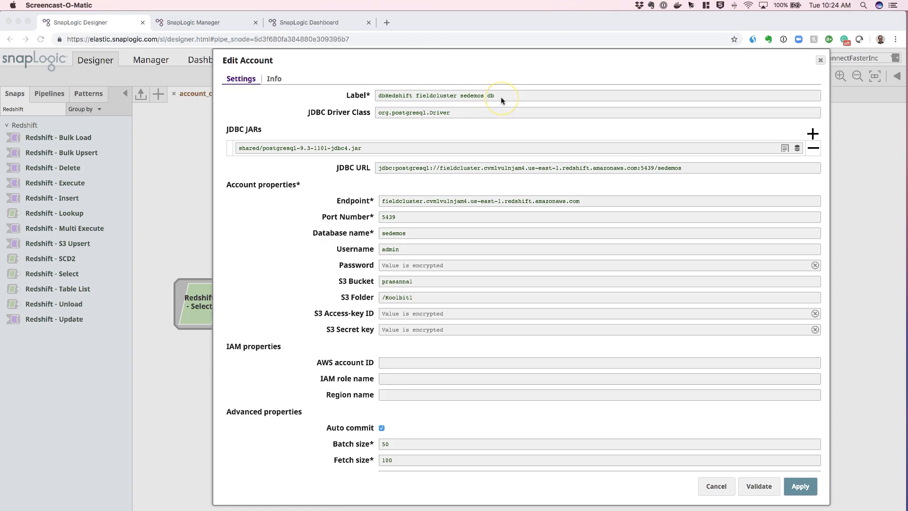
{"action": "left_click", "coordinate": [503, 95]}
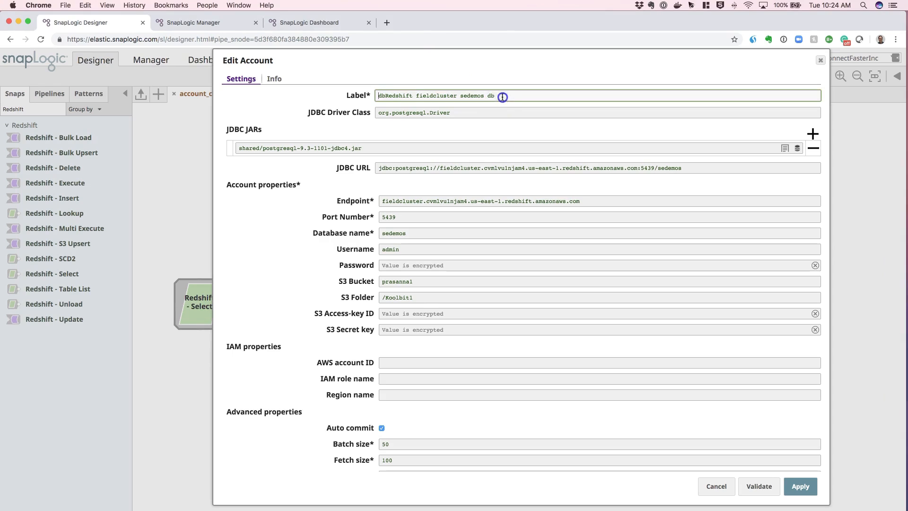
{"action": "mouse_move", "coordinate": [294, 111]}
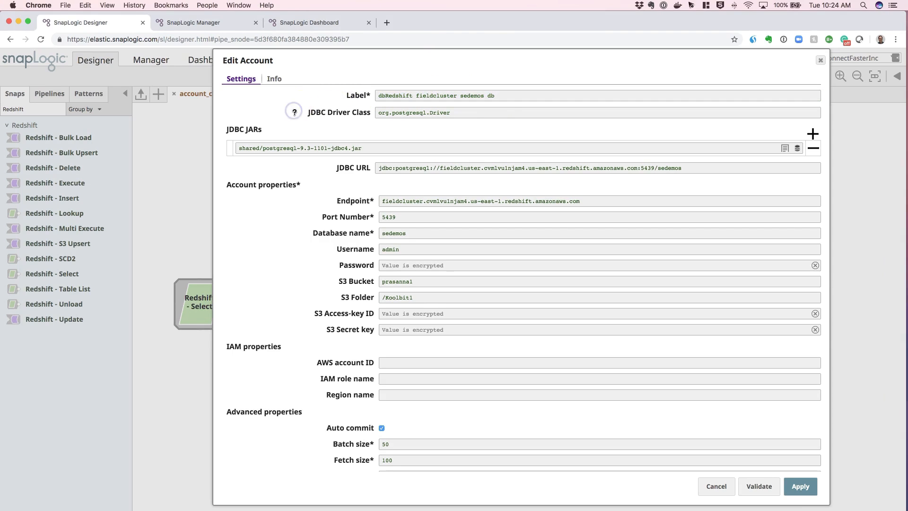
{"action": "mouse_move", "coordinate": [408, 123]}
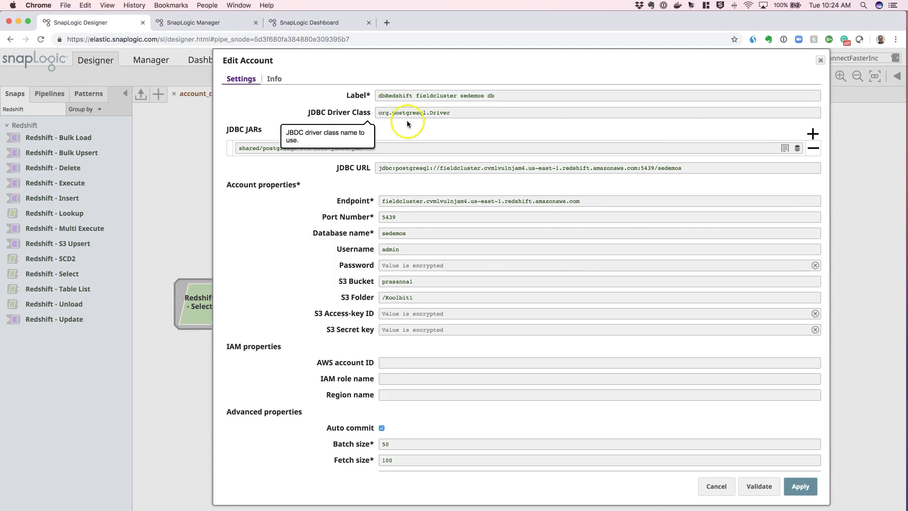
{"action": "mouse_move", "coordinate": [468, 121]}
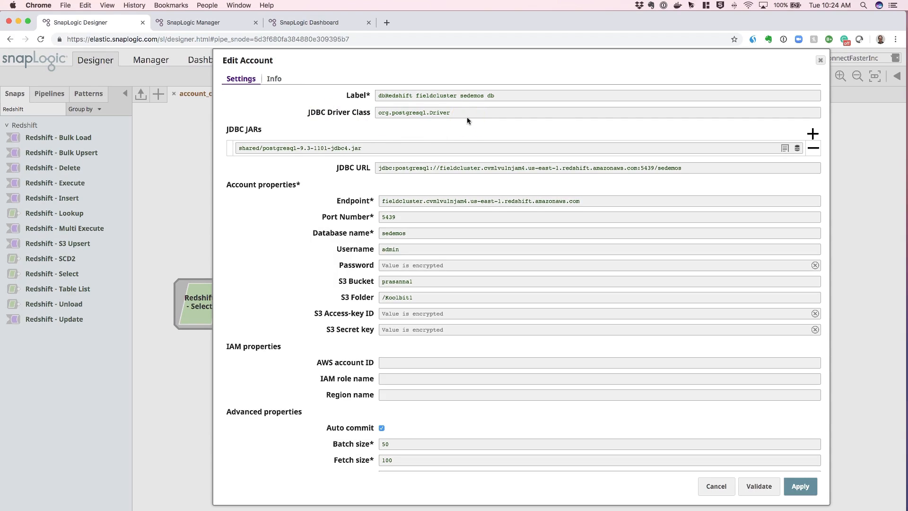
{"action": "mouse_move", "coordinate": [488, 115]}
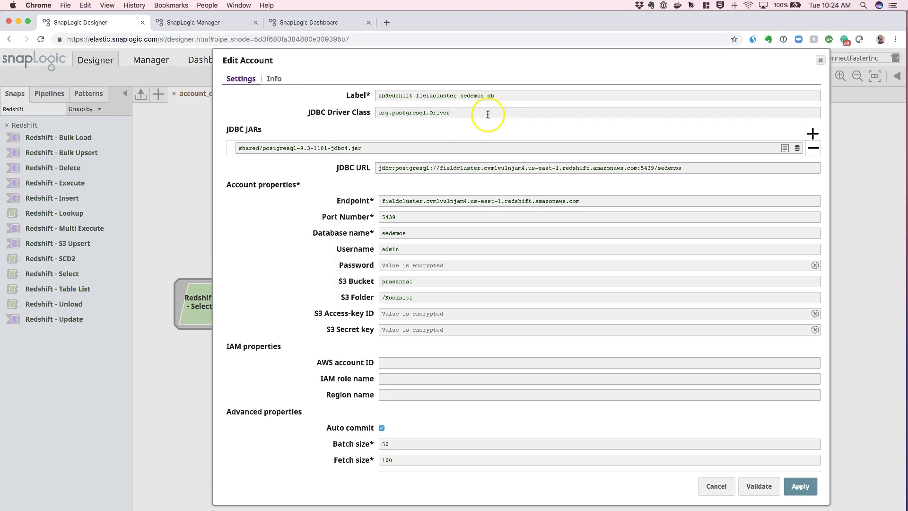
{"action": "mouse_move", "coordinate": [405, 113]}
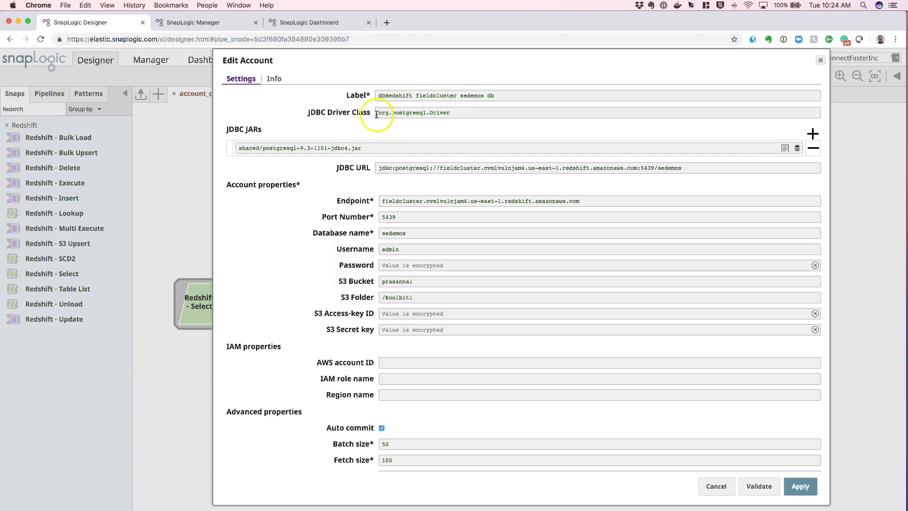
{"action": "mouse_move", "coordinate": [380, 123]}
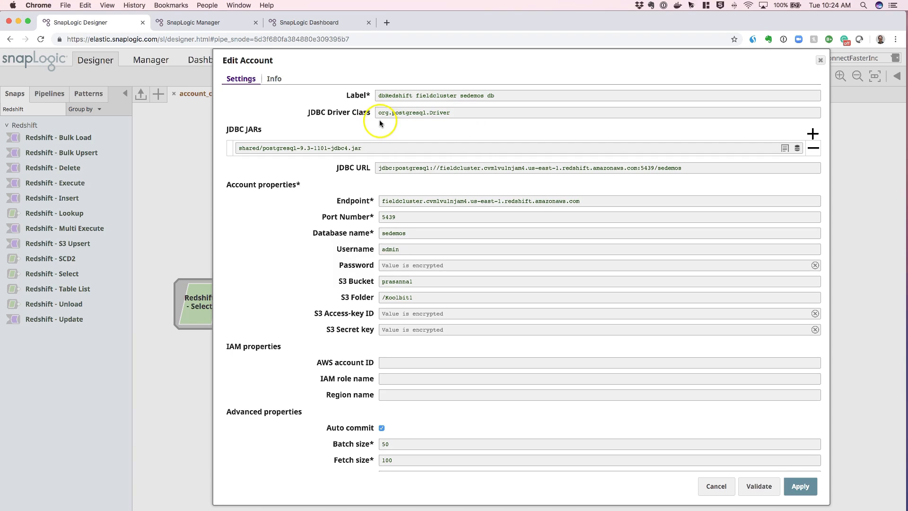
{"action": "mouse_move", "coordinate": [388, 143]}
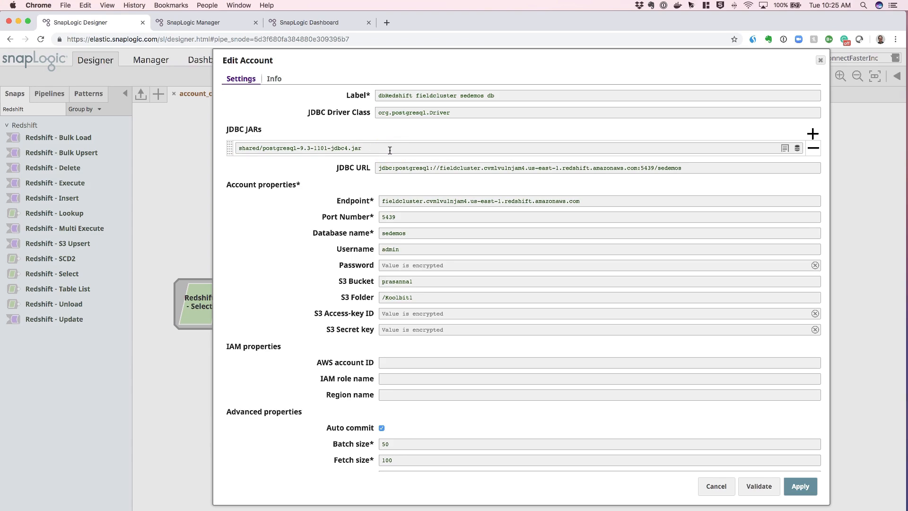
{"action": "mouse_move", "coordinate": [687, 164]}
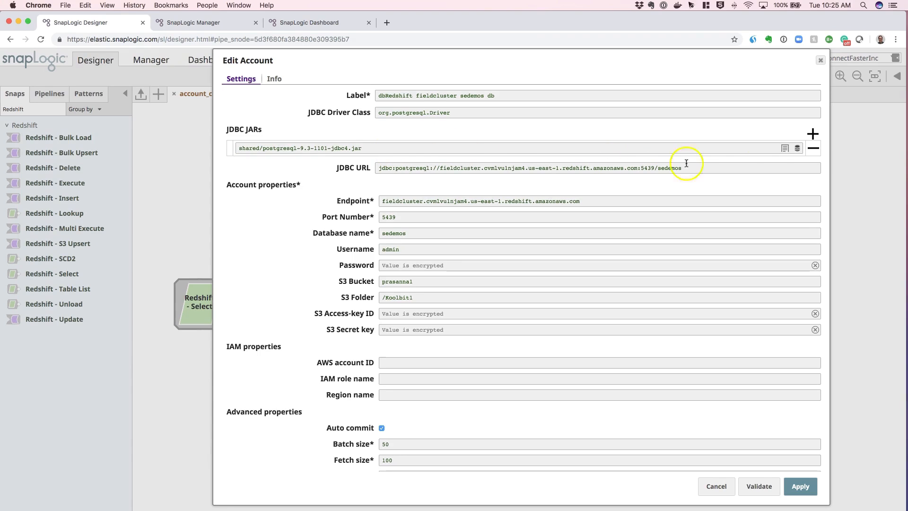
{"action": "mouse_move", "coordinate": [813, 137]}
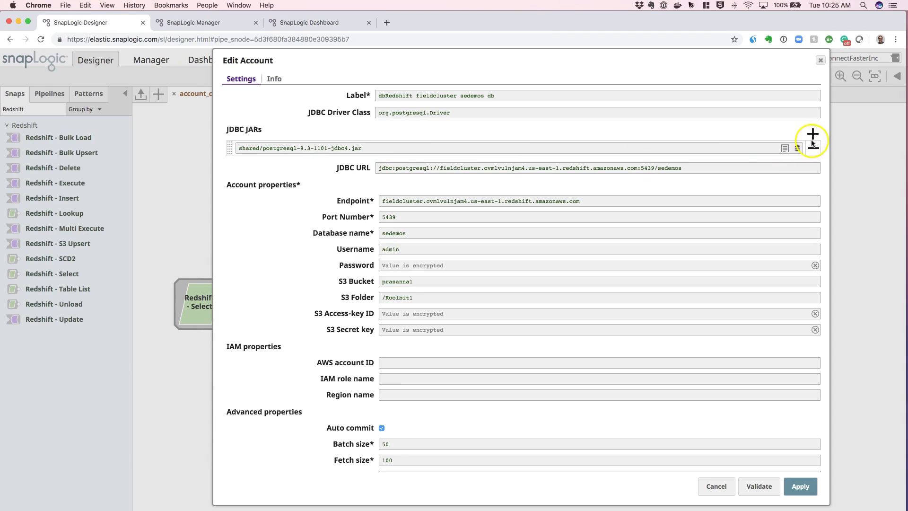
{"action": "left_click", "coordinate": [813, 135]}
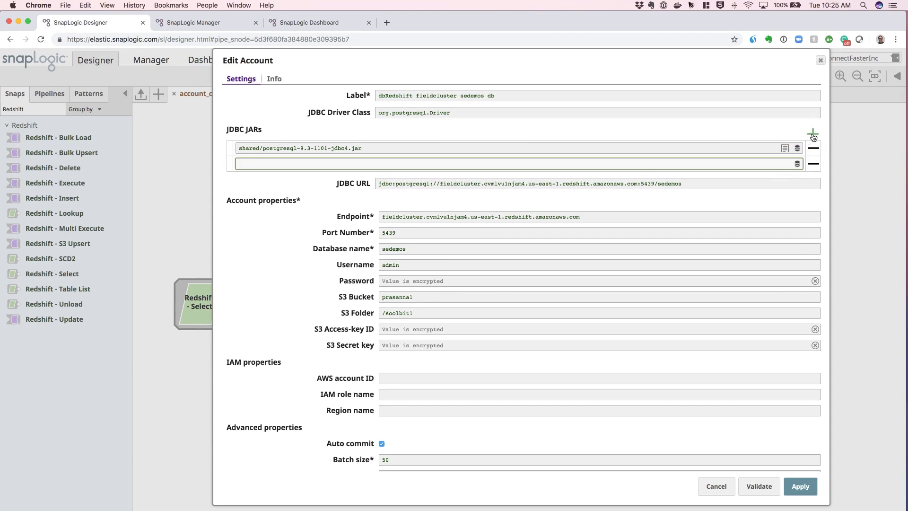
{"action": "left_click", "coordinate": [814, 163]}
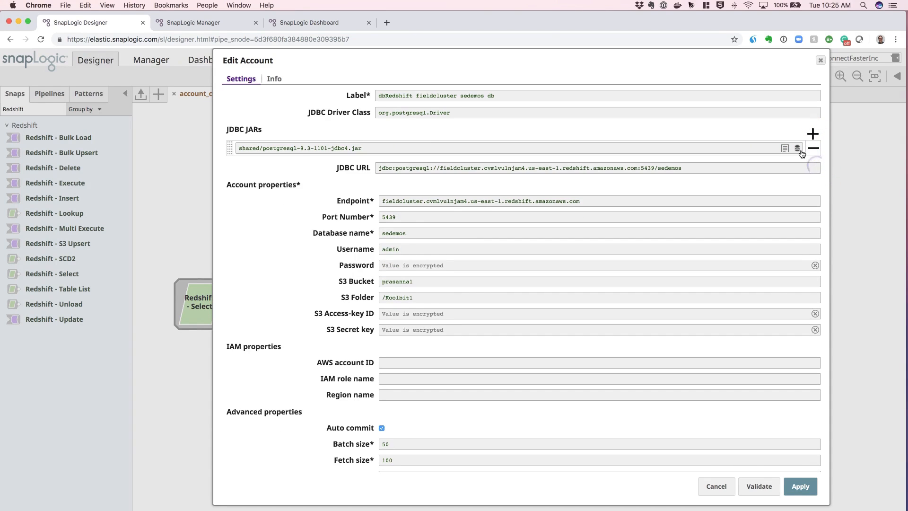
{"action": "left_click", "coordinate": [799, 148]}
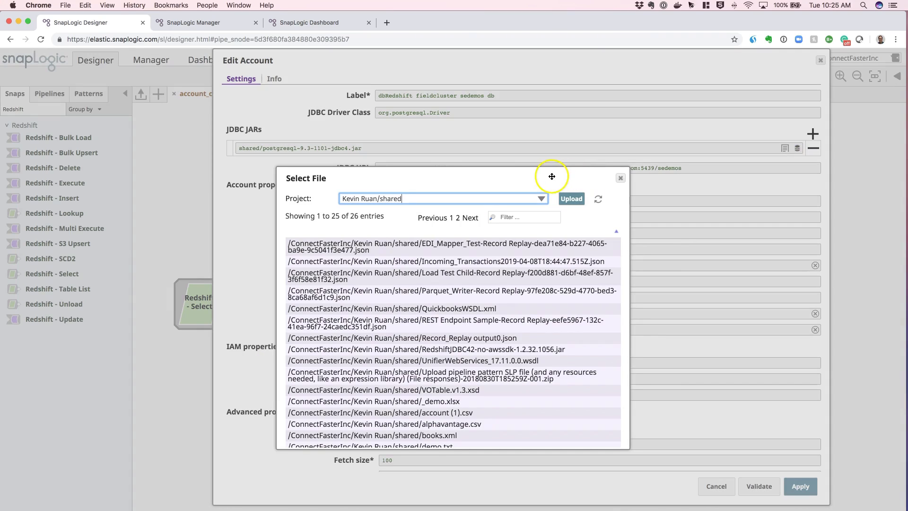
{"action": "mouse_move", "coordinate": [798, 150]}
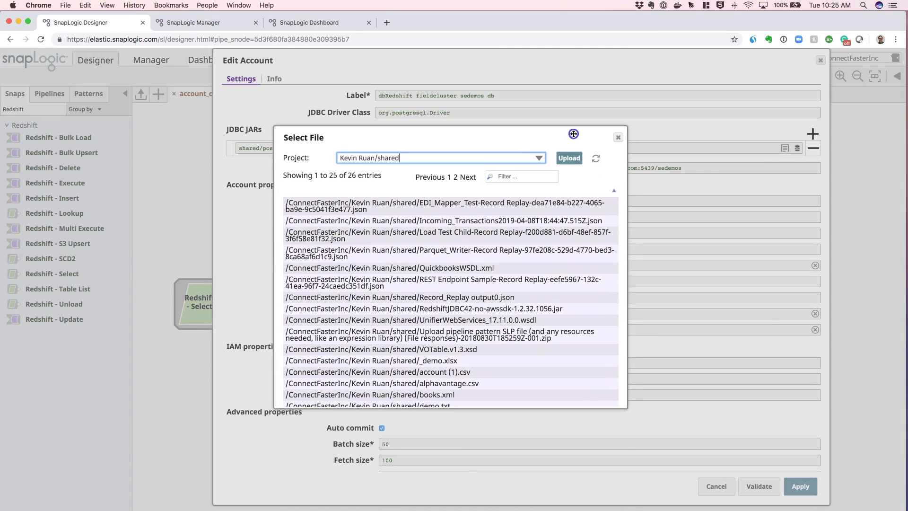
{"action": "scroll", "scroll_direction": "down", "scroll_amount": 3}
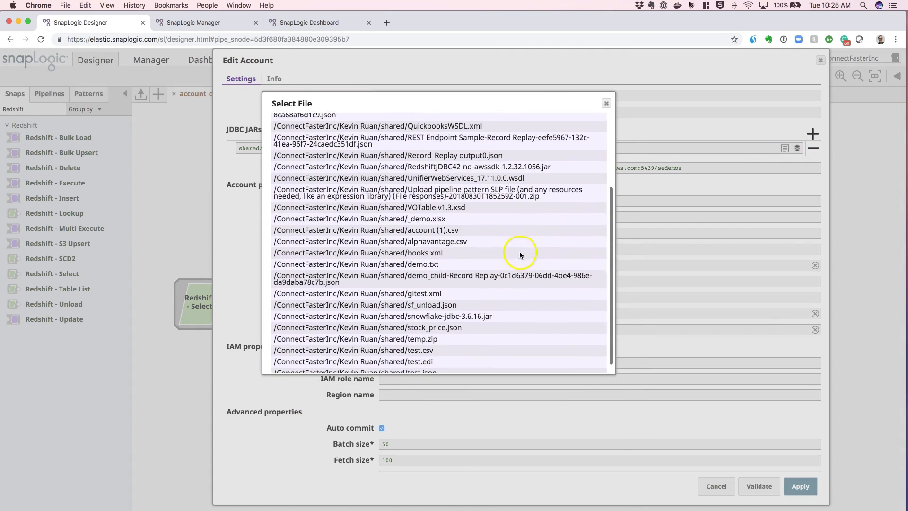
{"action": "mouse_move", "coordinate": [477, 324]}
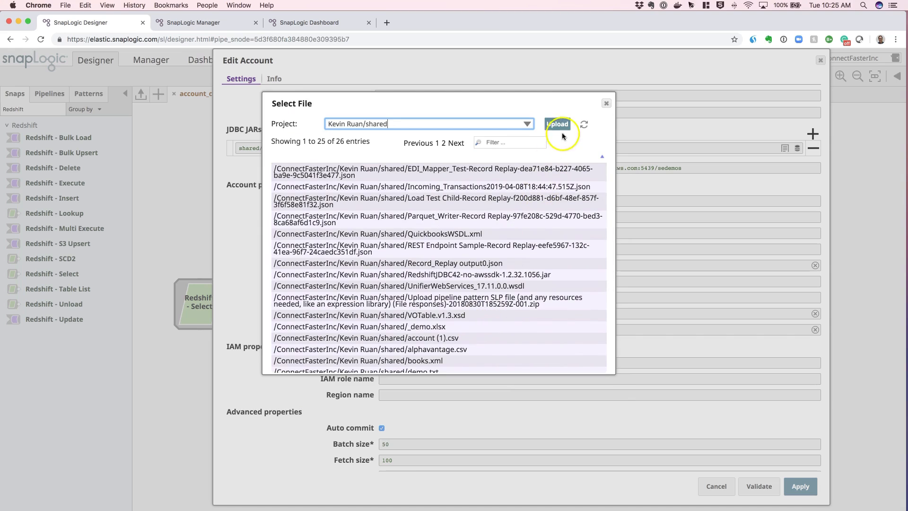
{"action": "mouse_move", "coordinate": [579, 119]}
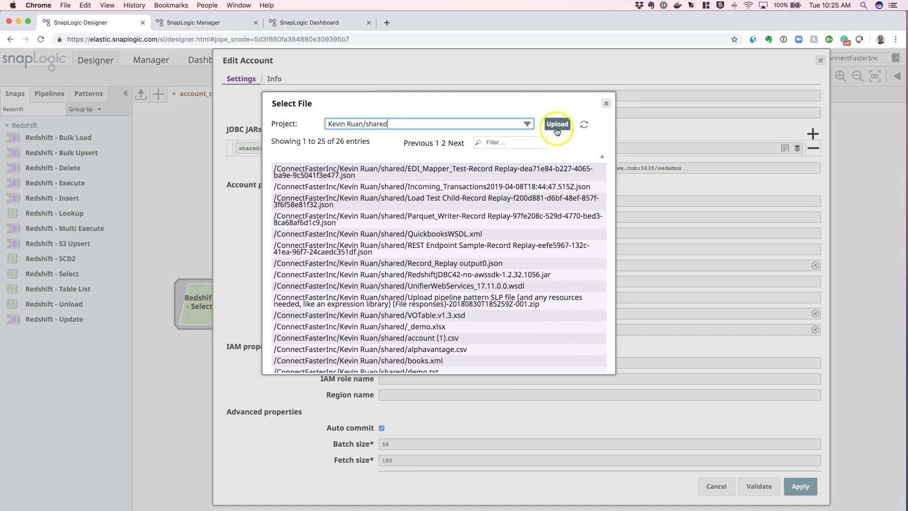
{"action": "left_click", "coordinate": [606, 103]}
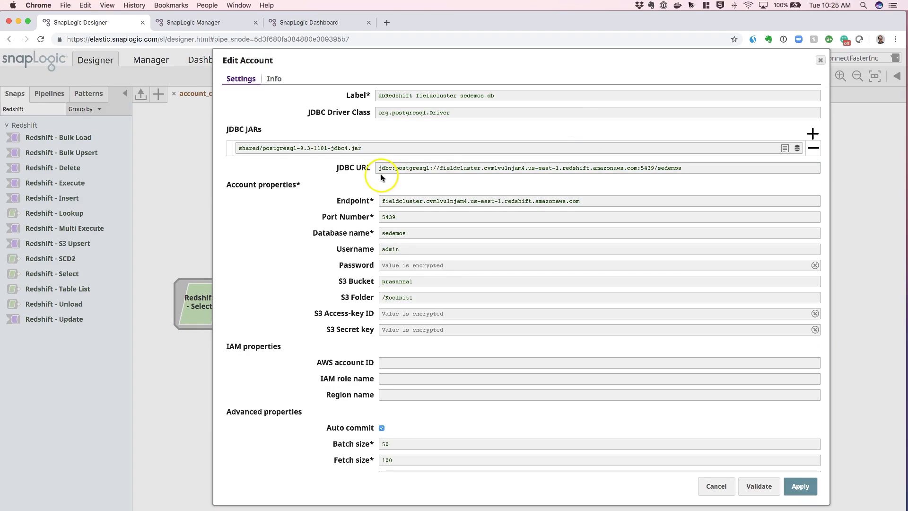
{"action": "mouse_move", "coordinate": [392, 179]}
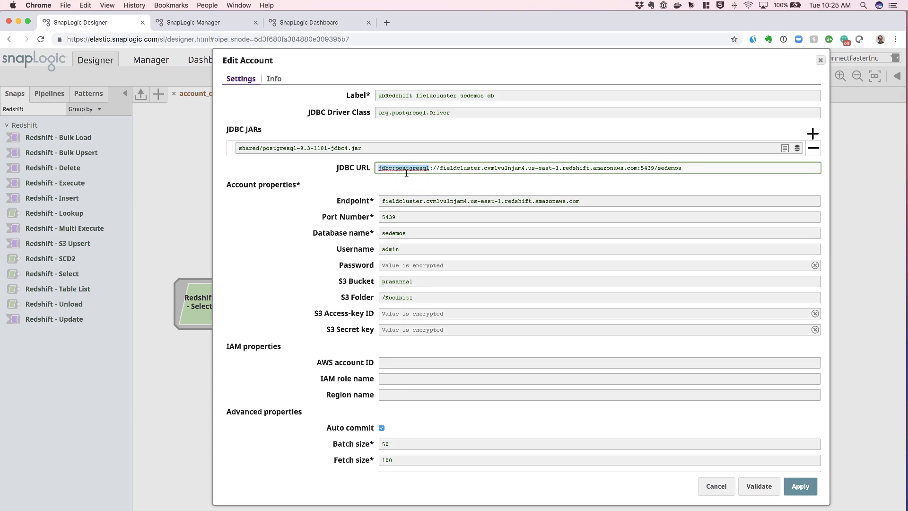
{"action": "left_click", "coordinate": [680, 167]}
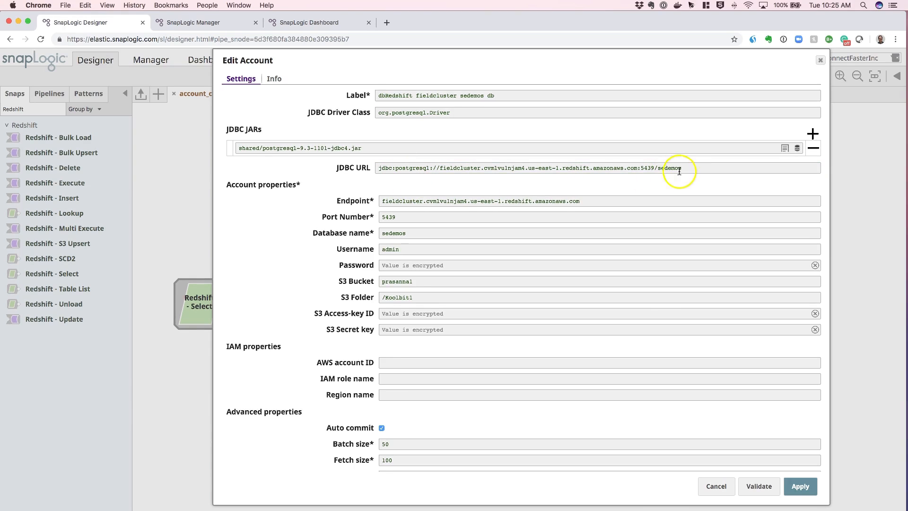
{"action": "mouse_move", "coordinate": [416, 169]}
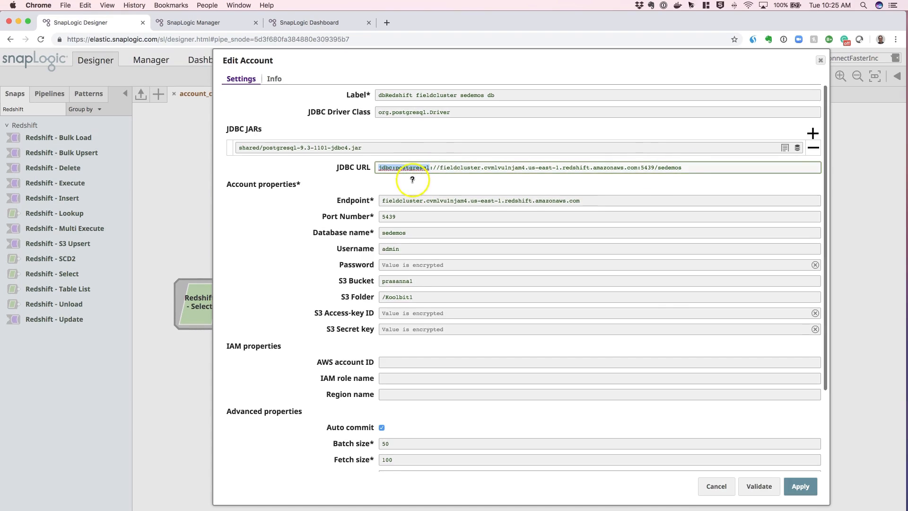
{"action": "mouse_move", "coordinate": [413, 179]}
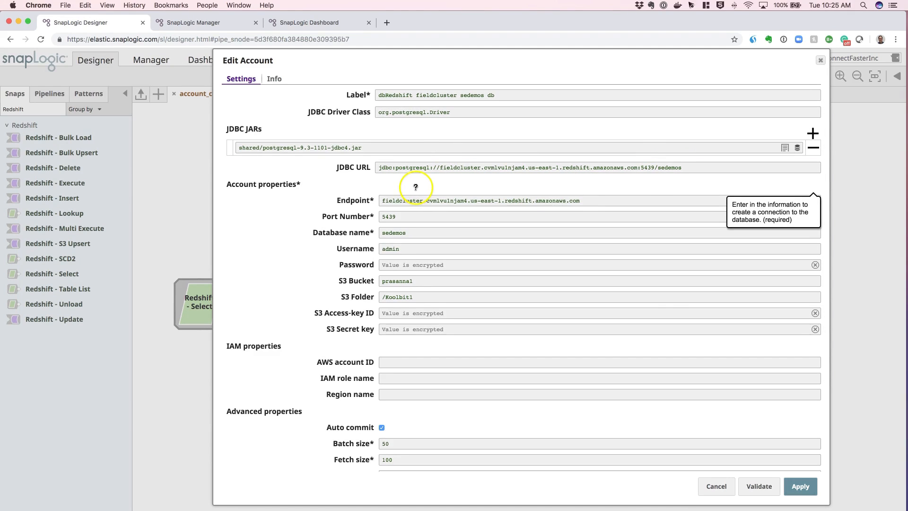
{"action": "mouse_move", "coordinate": [302, 217]}
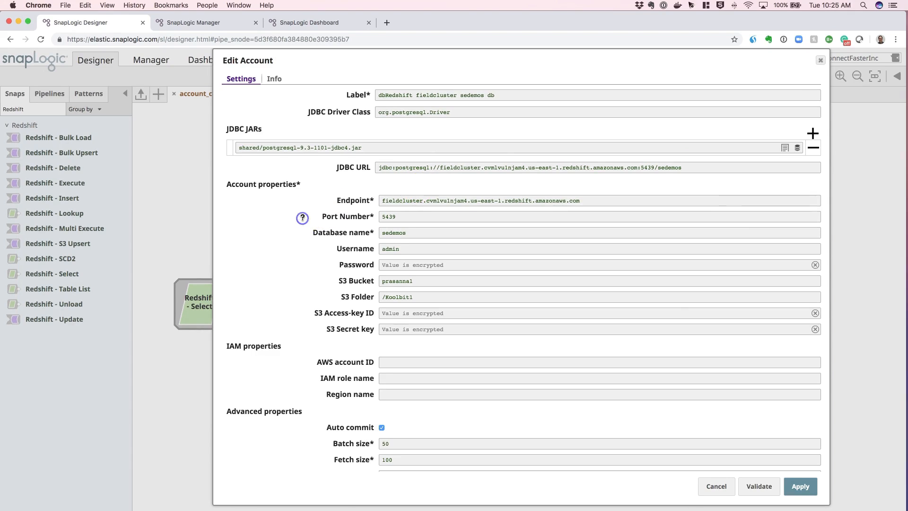
{"action": "mouse_move", "coordinate": [302, 217]}
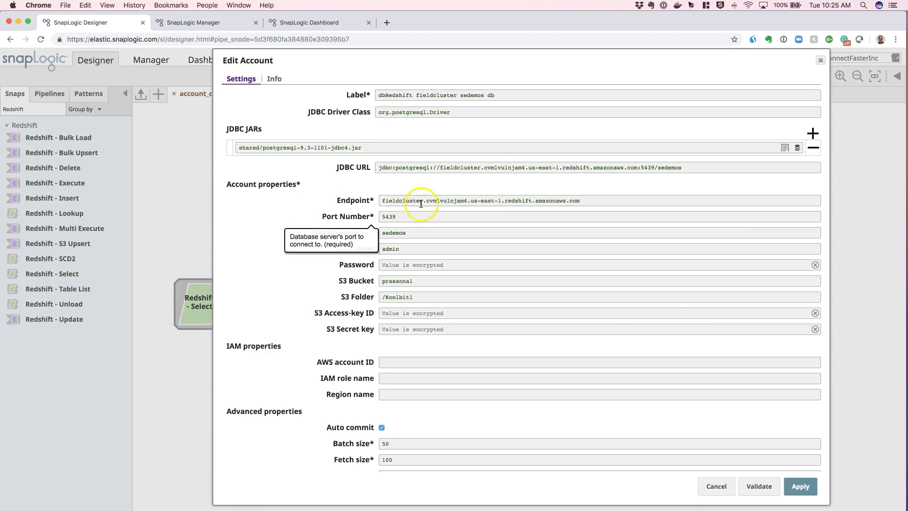
{"action": "mouse_move", "coordinate": [558, 202]}
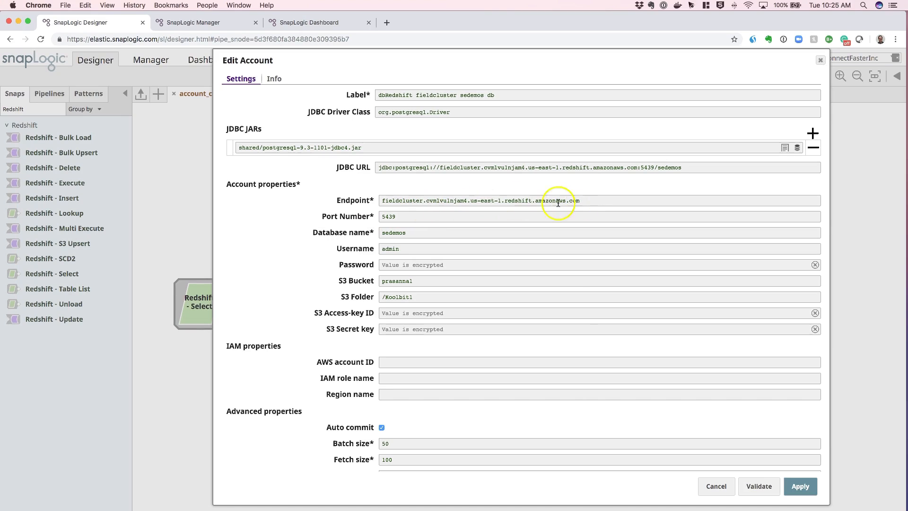
{"action": "mouse_move", "coordinate": [418, 218]}
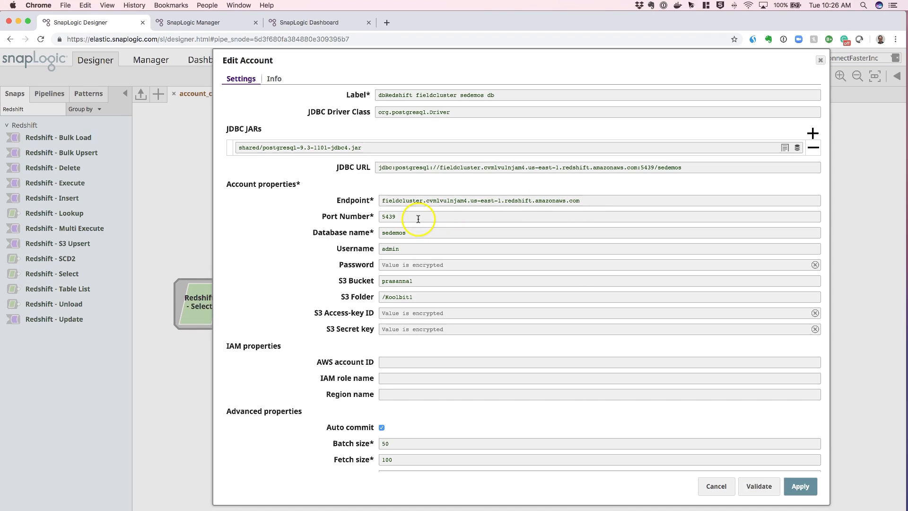
{"action": "mouse_move", "coordinate": [418, 219]}
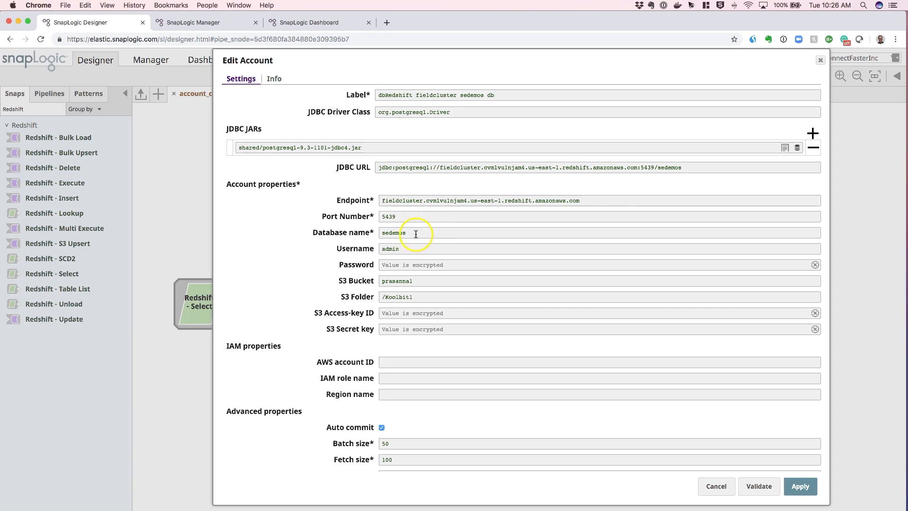
{"action": "mouse_move", "coordinate": [411, 276]}
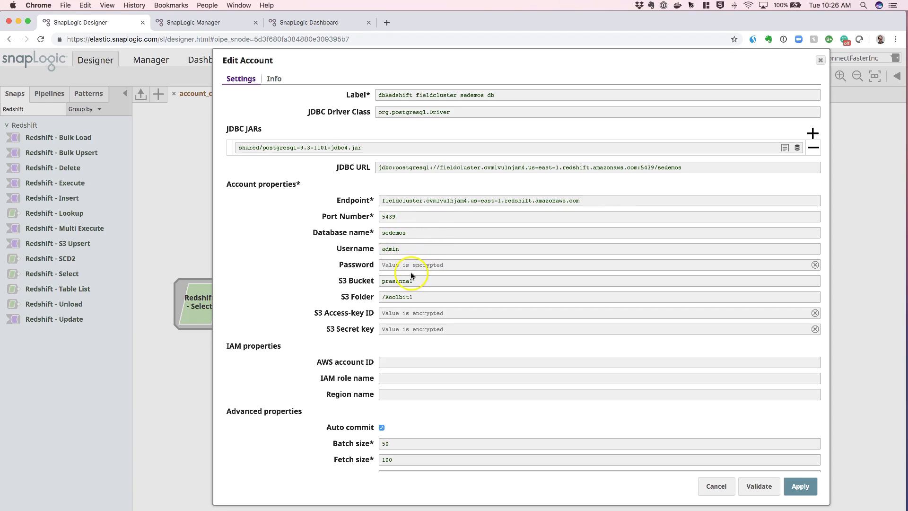
{"action": "mouse_move", "coordinate": [336, 292]}
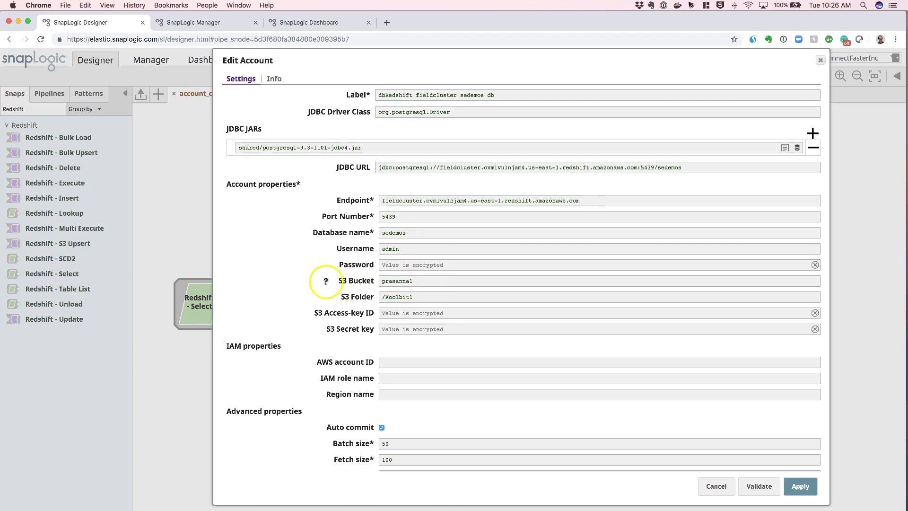
{"action": "mouse_move", "coordinate": [415, 329]}
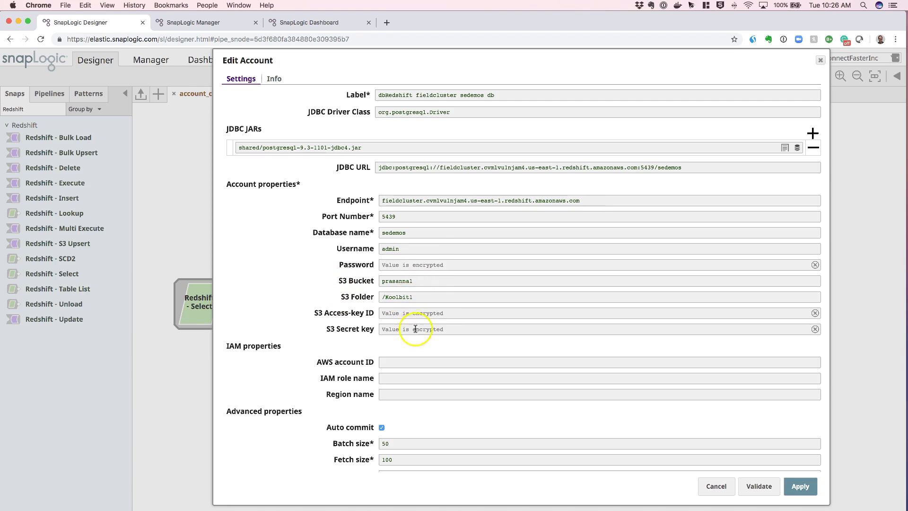
{"action": "scroll", "scroll_direction": "down", "scroll_amount": 3}
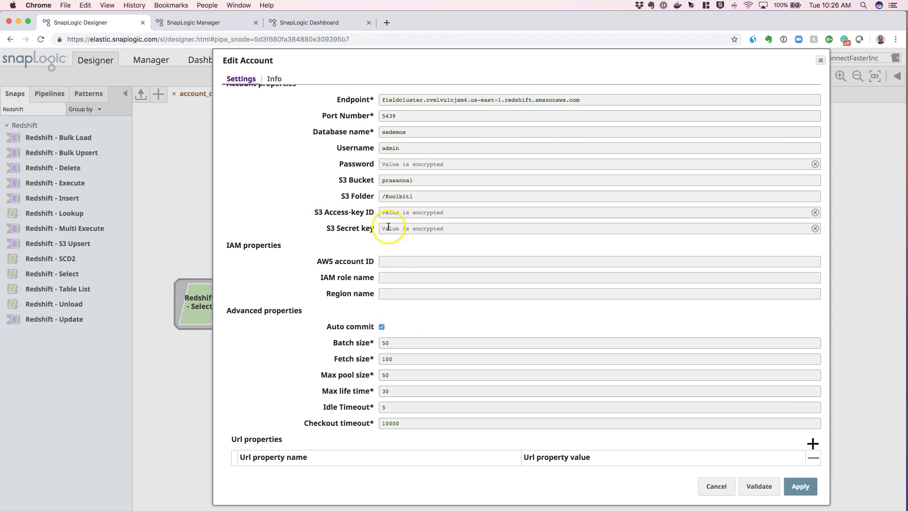
{"action": "mouse_move", "coordinate": [475, 232]}
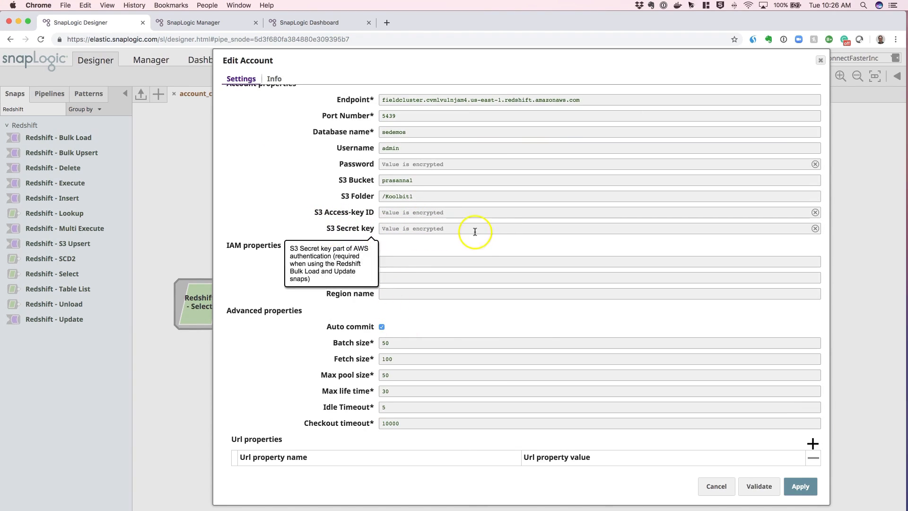
{"action": "mouse_move", "coordinate": [478, 241]}
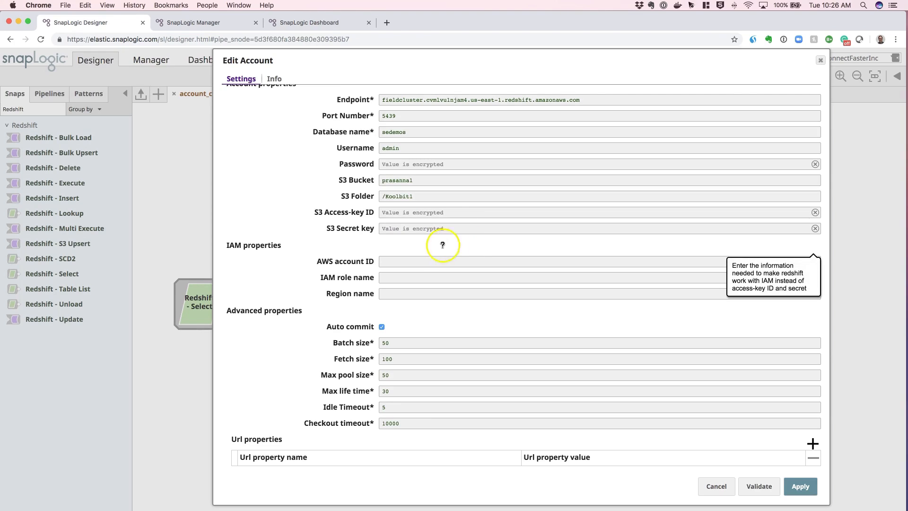
{"action": "mouse_move", "coordinate": [325, 261]}
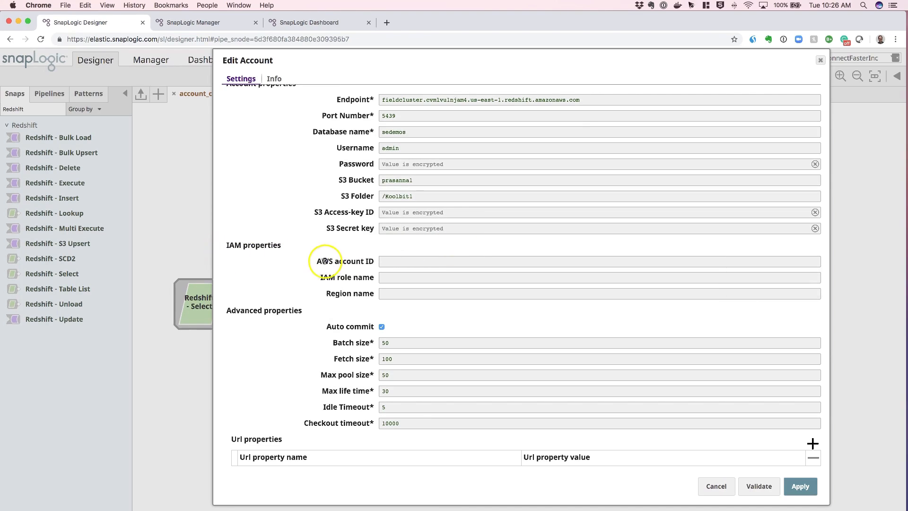
{"action": "mouse_move", "coordinate": [327, 258]}
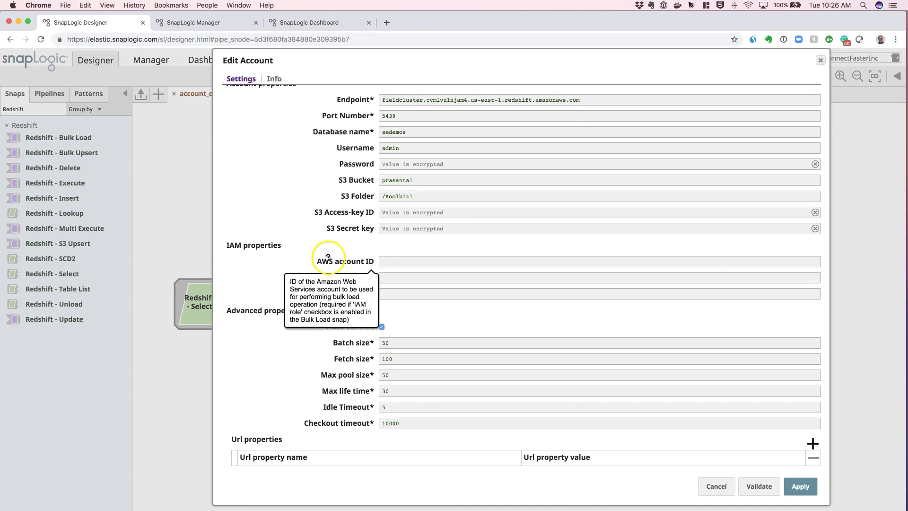
{"action": "mouse_move", "coordinate": [490, 307]}
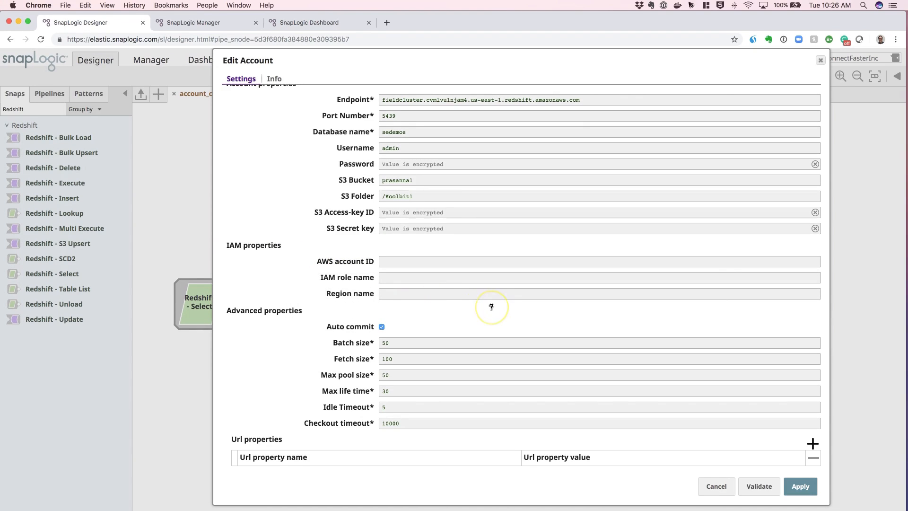
{"action": "mouse_move", "coordinate": [413, 269]}
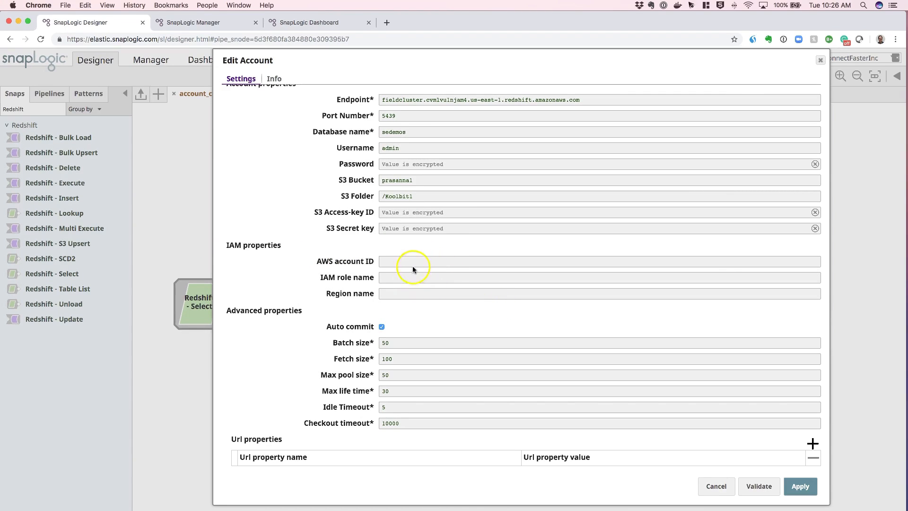
{"action": "mouse_move", "coordinate": [426, 289]}
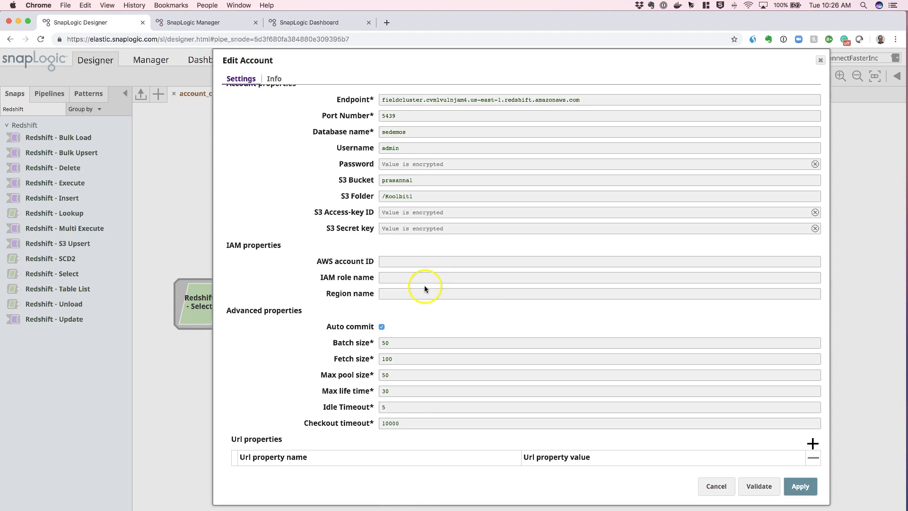
{"action": "mouse_move", "coordinate": [242, 323]}
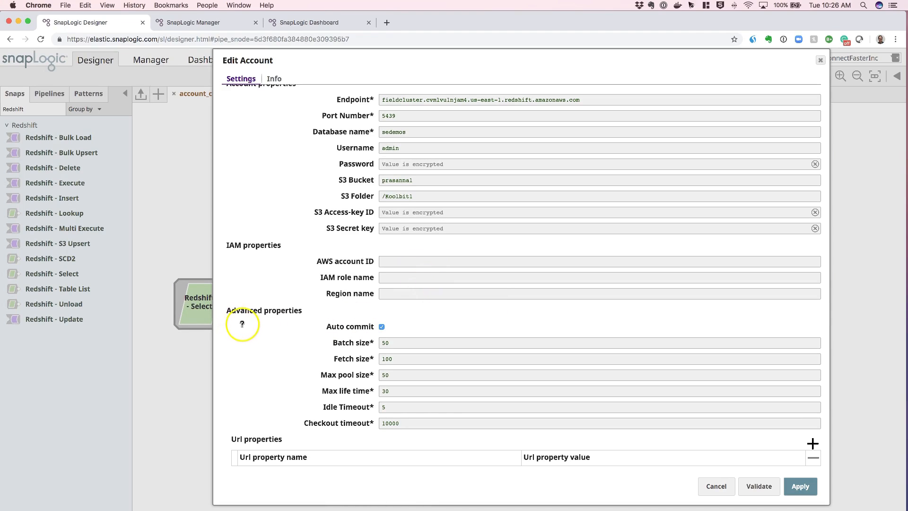
{"action": "mouse_move", "coordinate": [241, 324]}
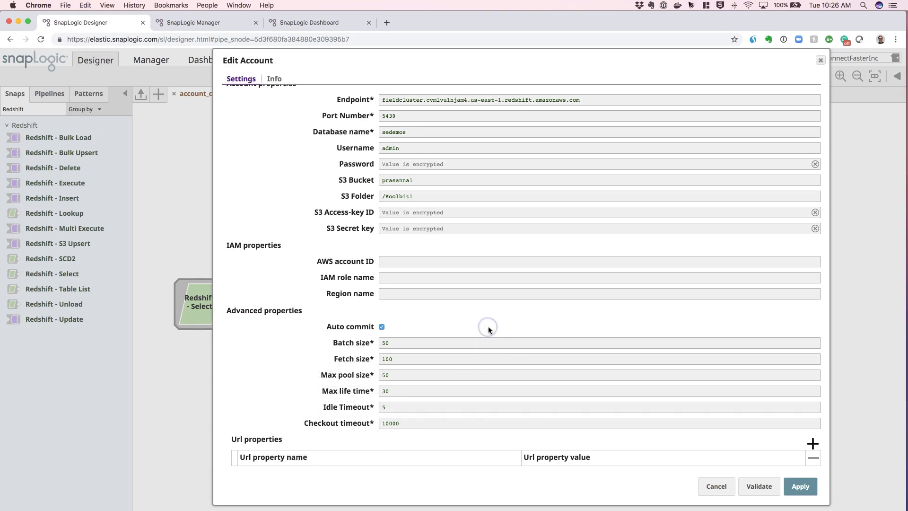
{"action": "mouse_move", "coordinate": [359, 356]}
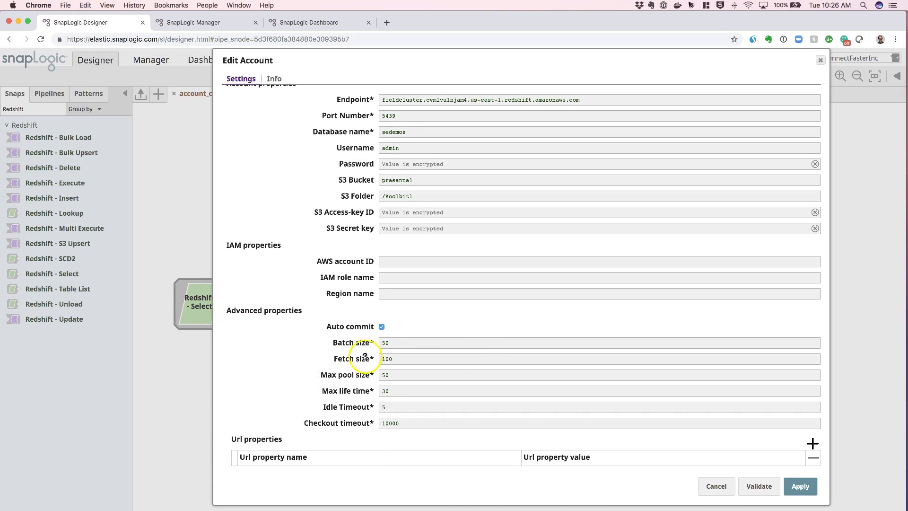
{"action": "mouse_move", "coordinate": [369, 436]}
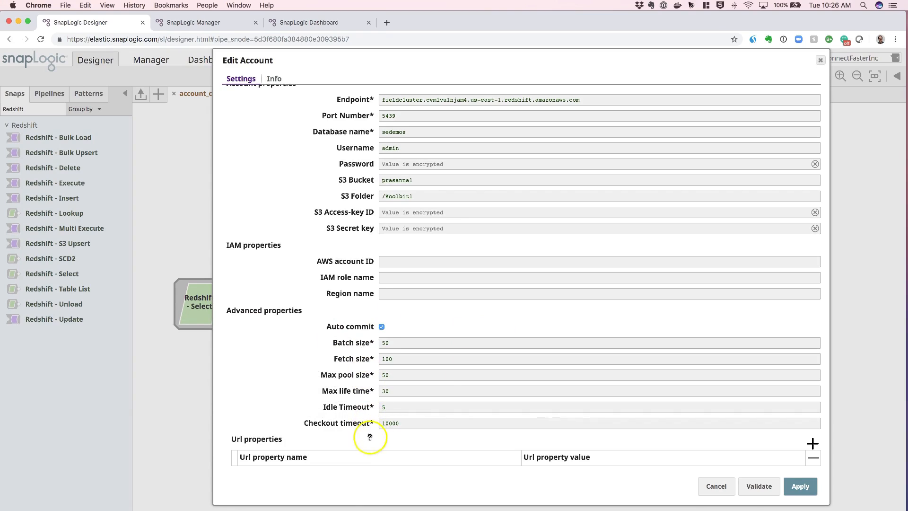
{"action": "mouse_move", "coordinate": [310, 414]}
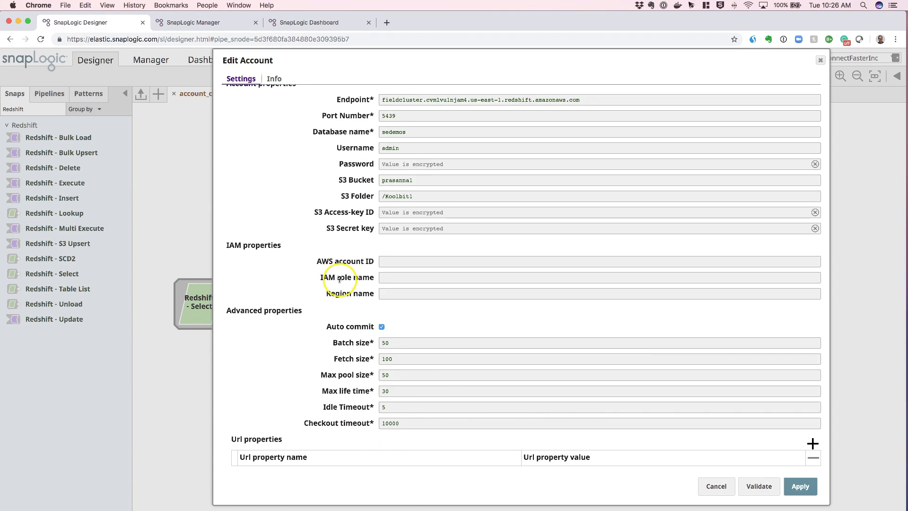
{"action": "mouse_move", "coordinate": [340, 278]}
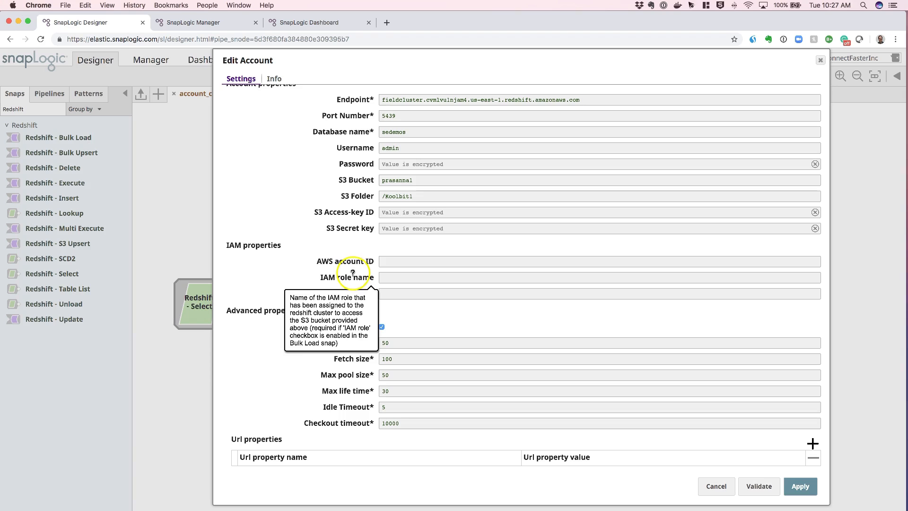
{"action": "mouse_move", "coordinate": [352, 274]}
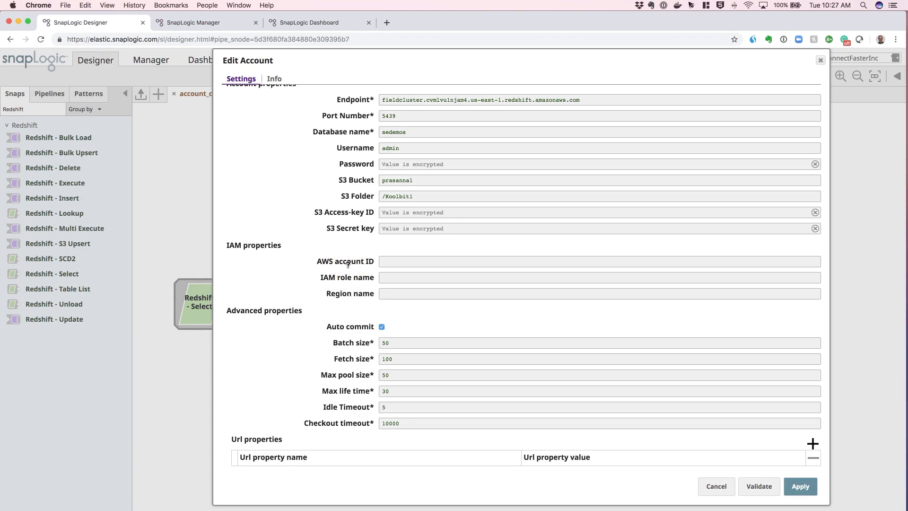
{"action": "mouse_move", "coordinate": [345, 261]}
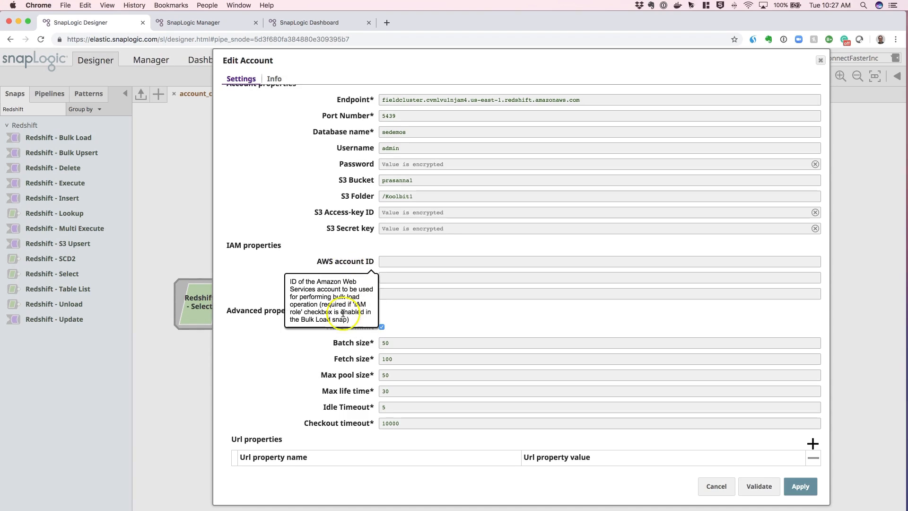
{"action": "mouse_move", "coordinate": [238, 450]}
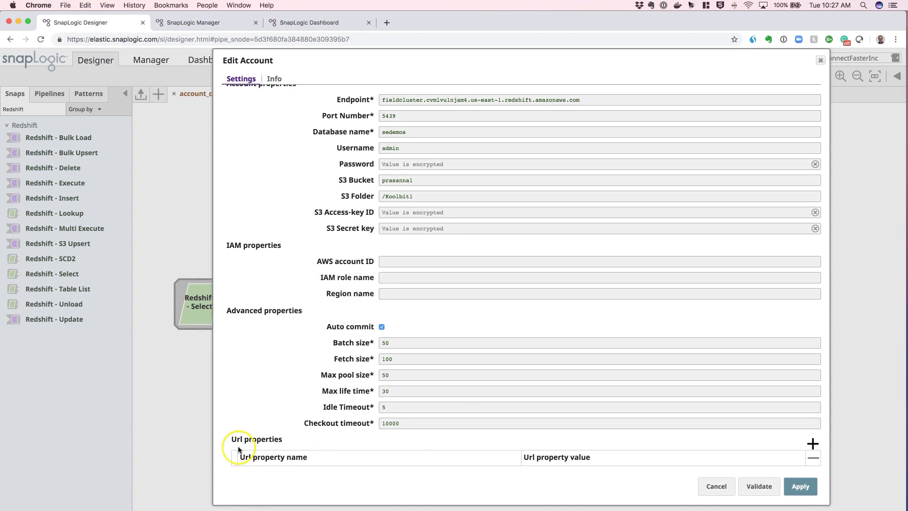
{"action": "mouse_move", "coordinate": [258, 448]}
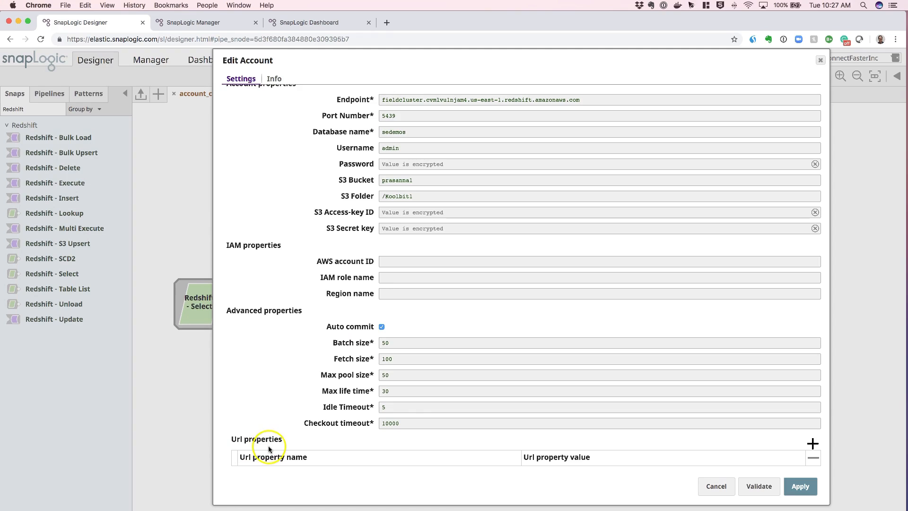
{"action": "mouse_move", "coordinate": [273, 449]}
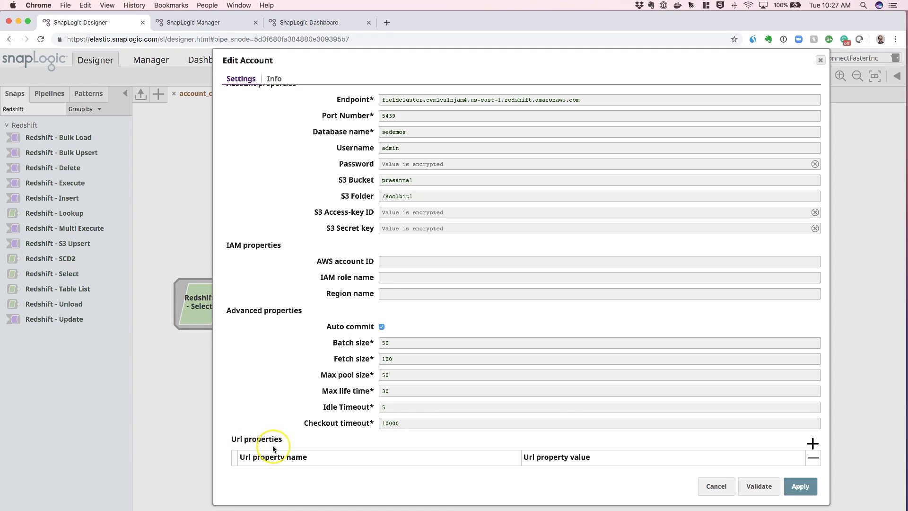
{"action": "mouse_move", "coordinate": [347, 451]}
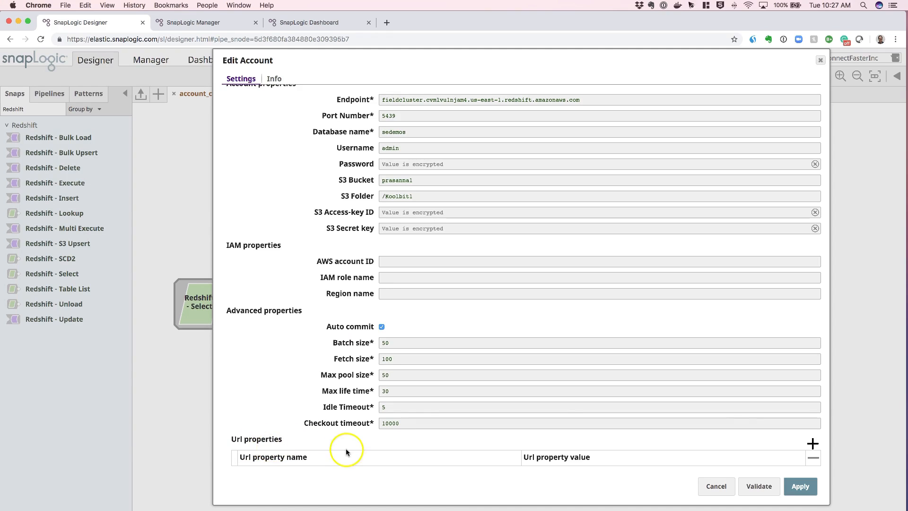
{"action": "scroll", "scroll_direction": "up", "scroll_amount": 3}
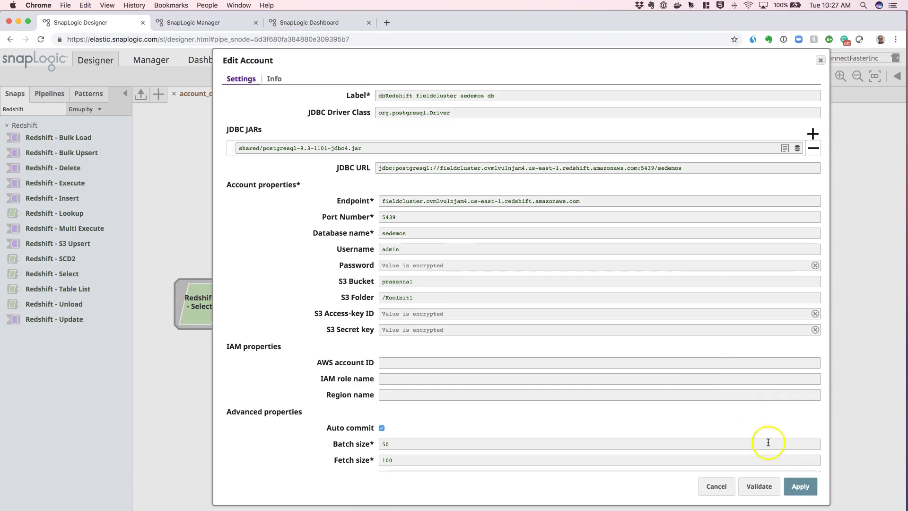
{"action": "left_click", "coordinate": [759, 486]}
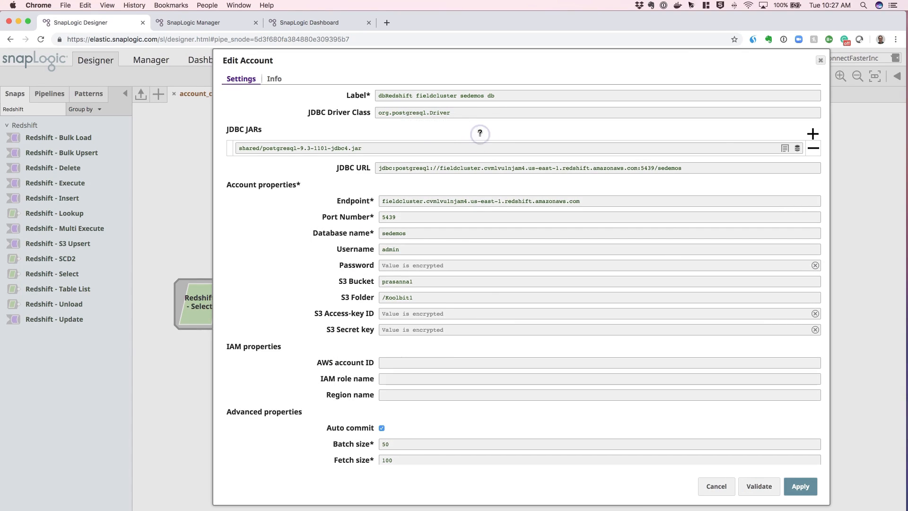
{"action": "mouse_move", "coordinate": [812, 133]}
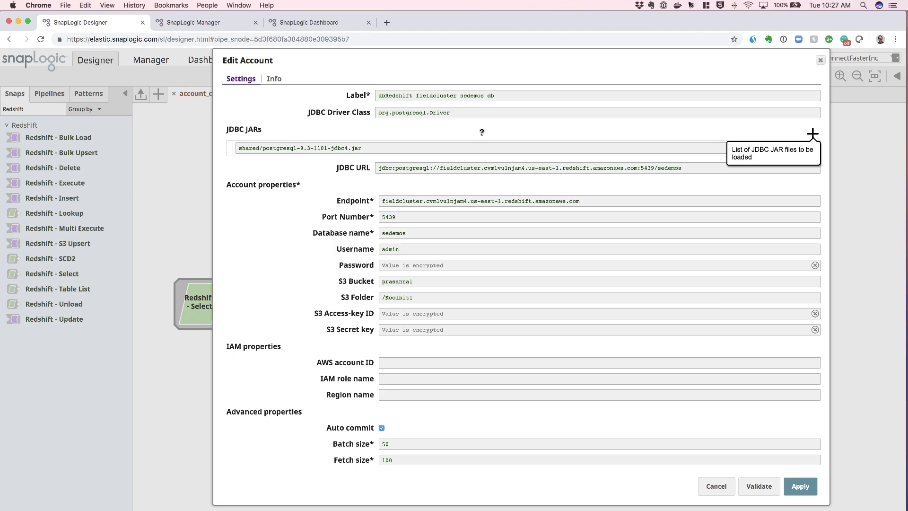
{"action": "mouse_move", "coordinate": [220, 352]}
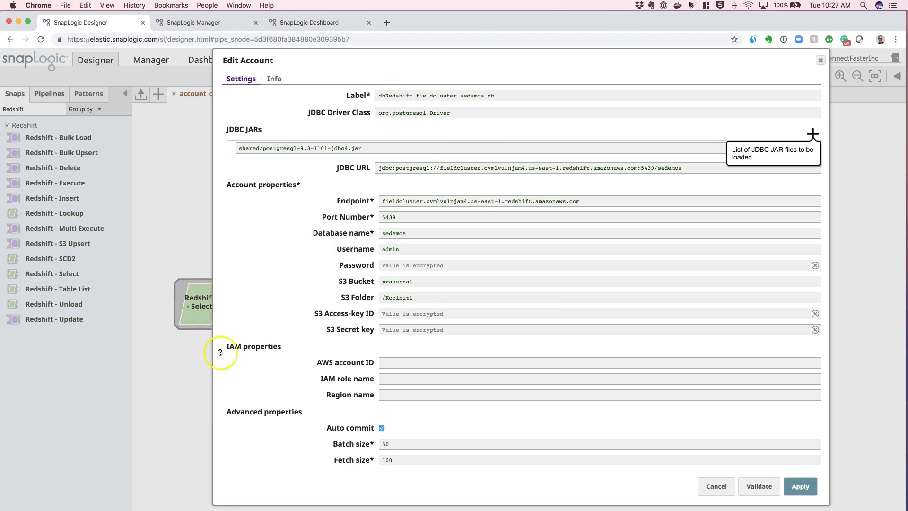